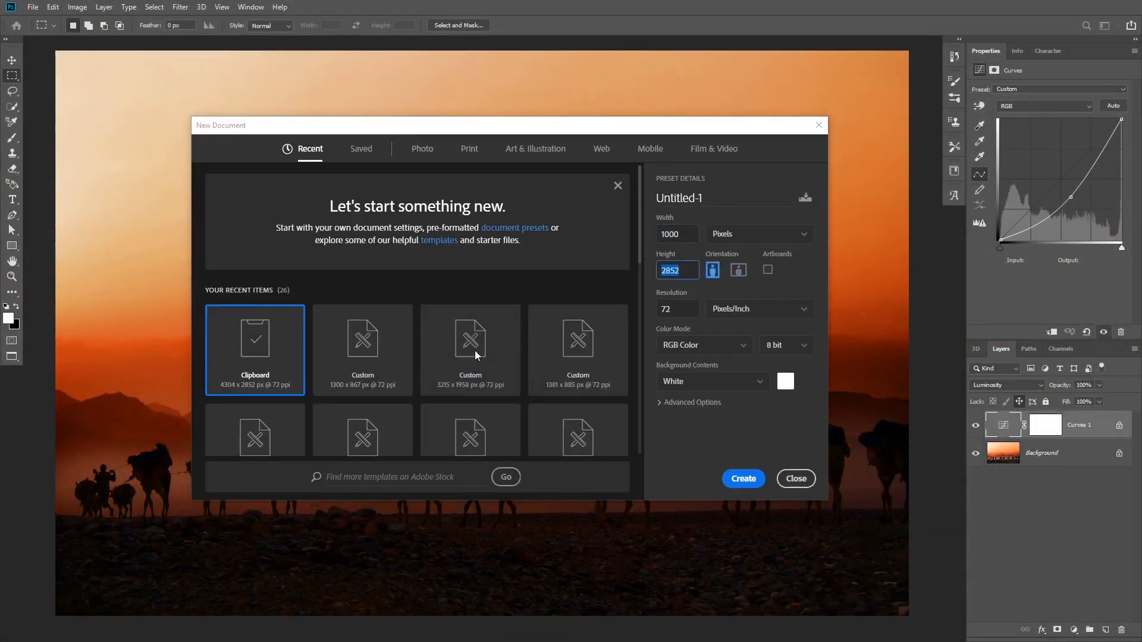
Create the blank 1000 × 1000 px document at 72 ppi.
{"action": "left_click", "coordinate": [742, 478]}
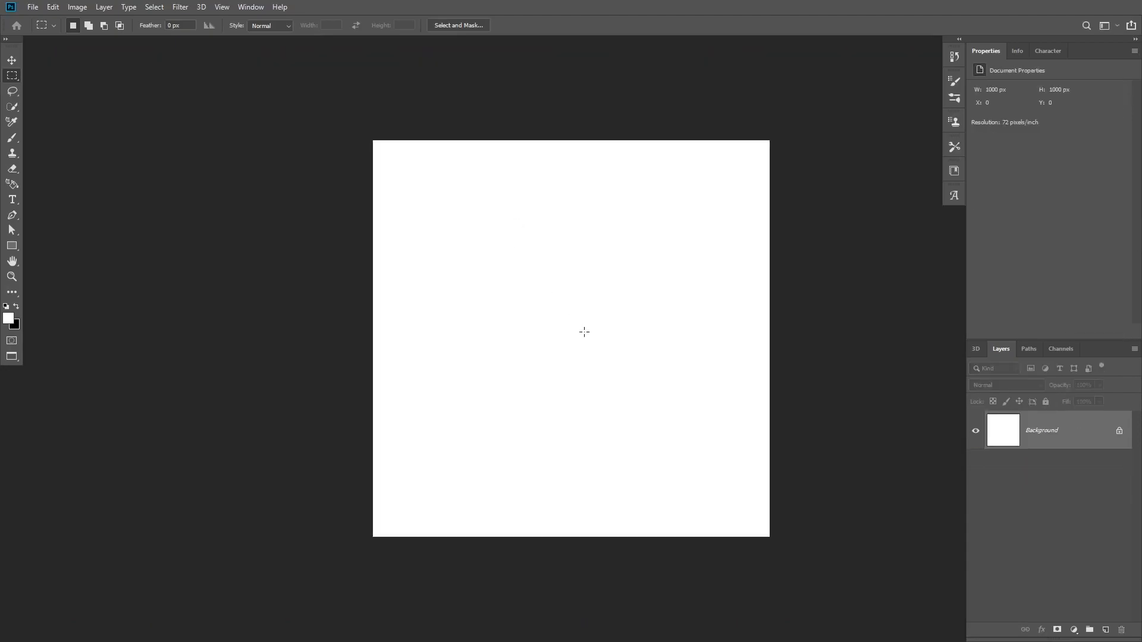
{"action": "mouse_move", "coordinate": [578, 329]}
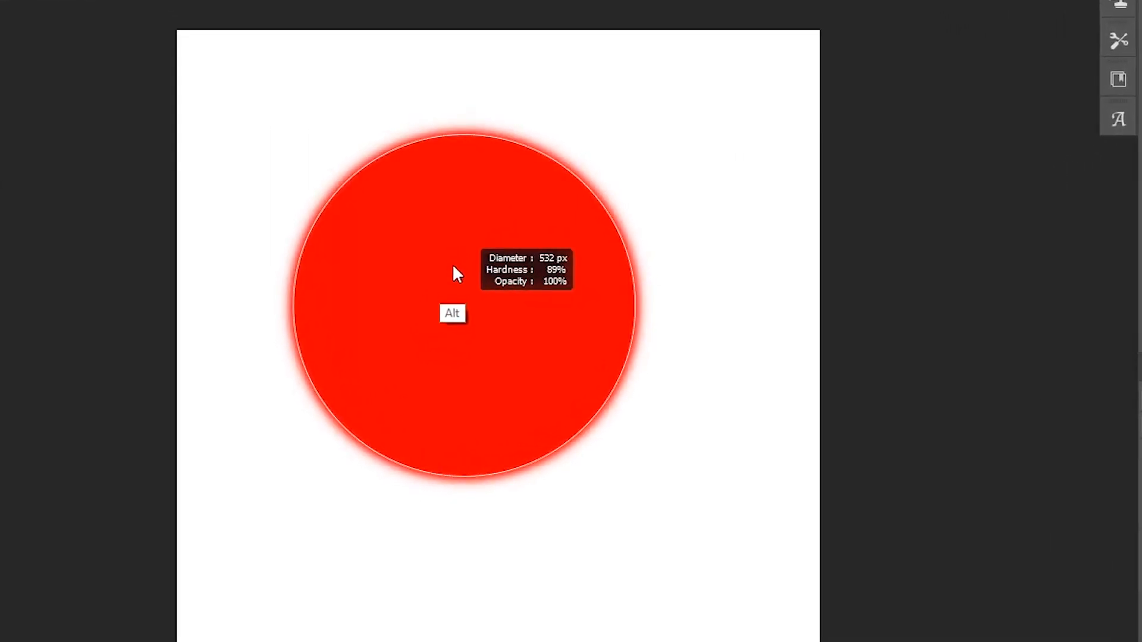
Resize the black brush and paint dots near the bottom-left and top-right corners of Layer 1.
{"action": "left_click_drag", "start_coordinate": [455, 273], "coordinate": [364, 335]}
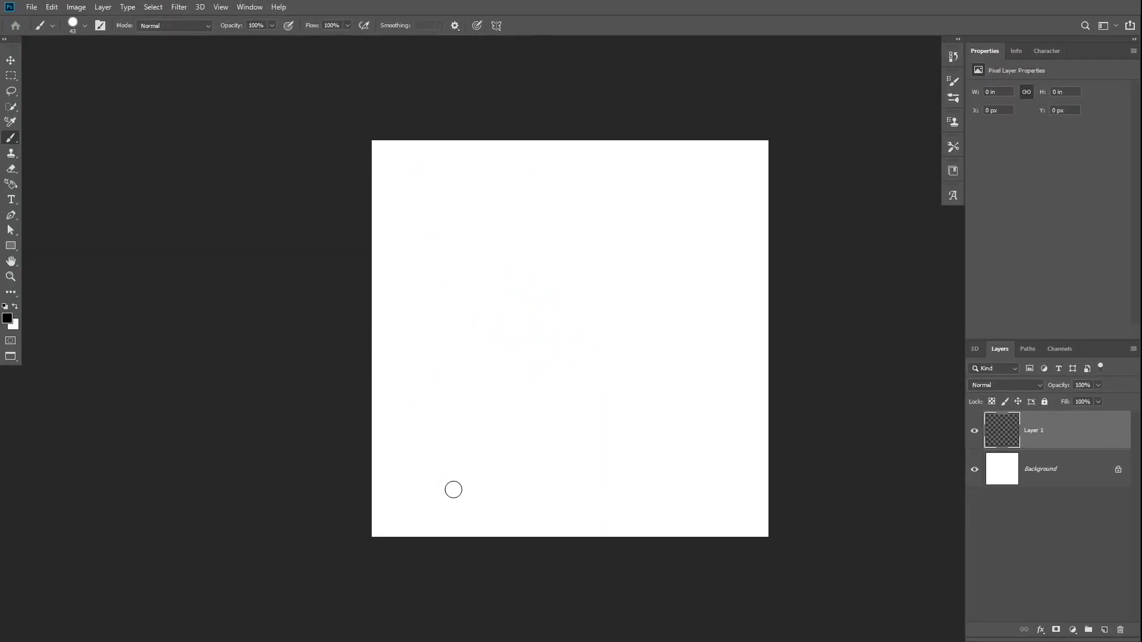
{"action": "key", "text": "alt"}
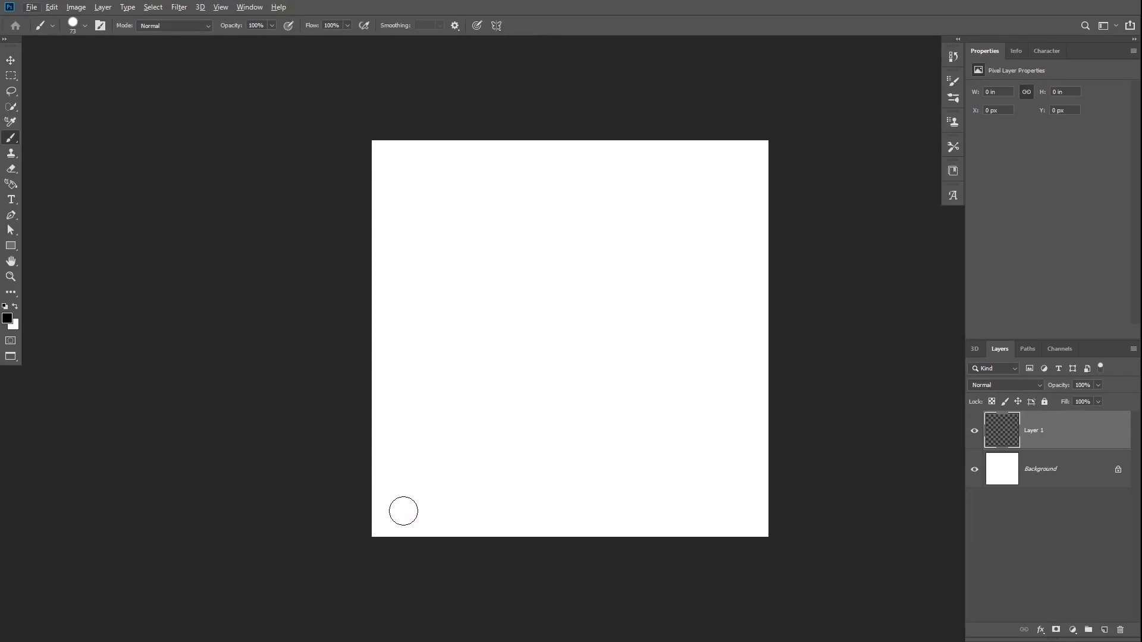
{"action": "left_click", "coordinate": [403, 507]}
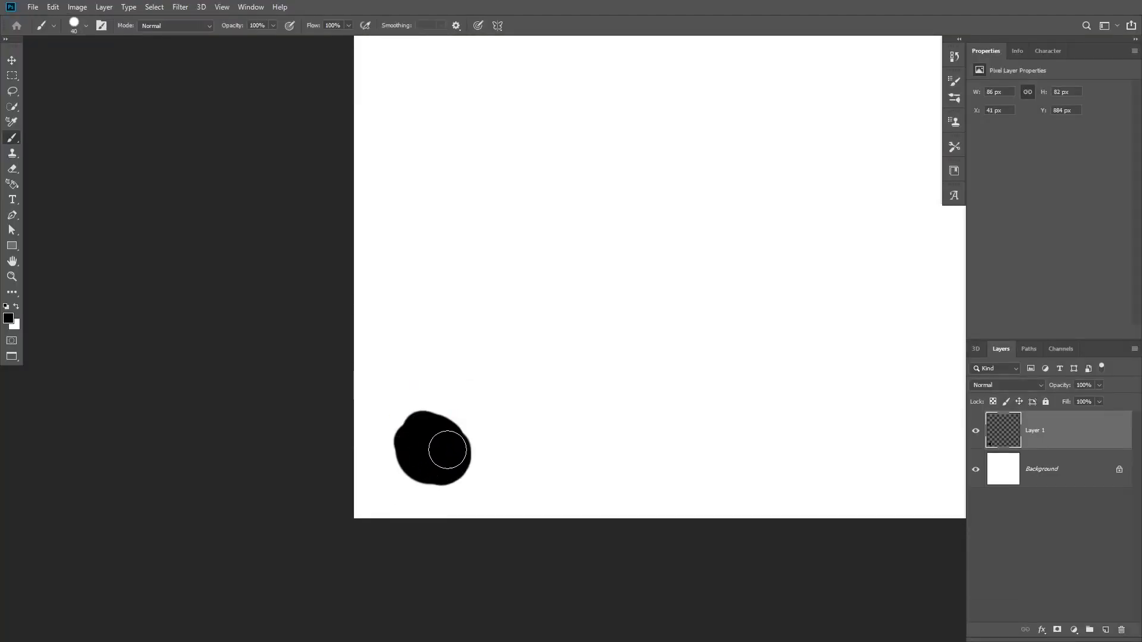
{"action": "mouse_move", "coordinate": [433, 434]}
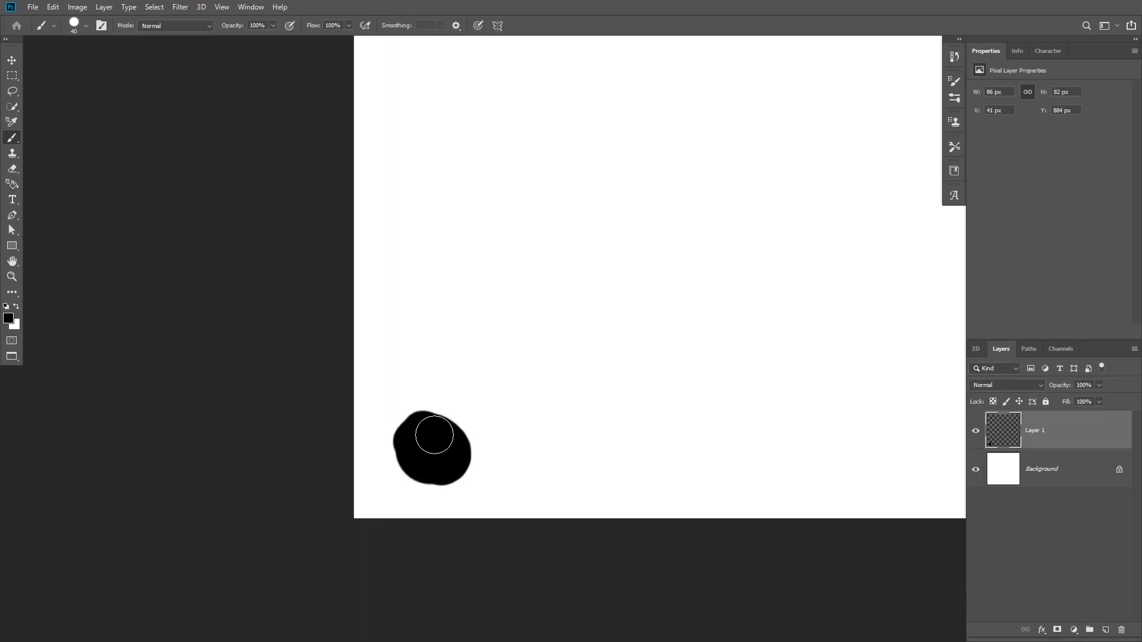
{"action": "left_click_drag", "start_coordinate": [434, 434], "coordinate": [450, 464]}
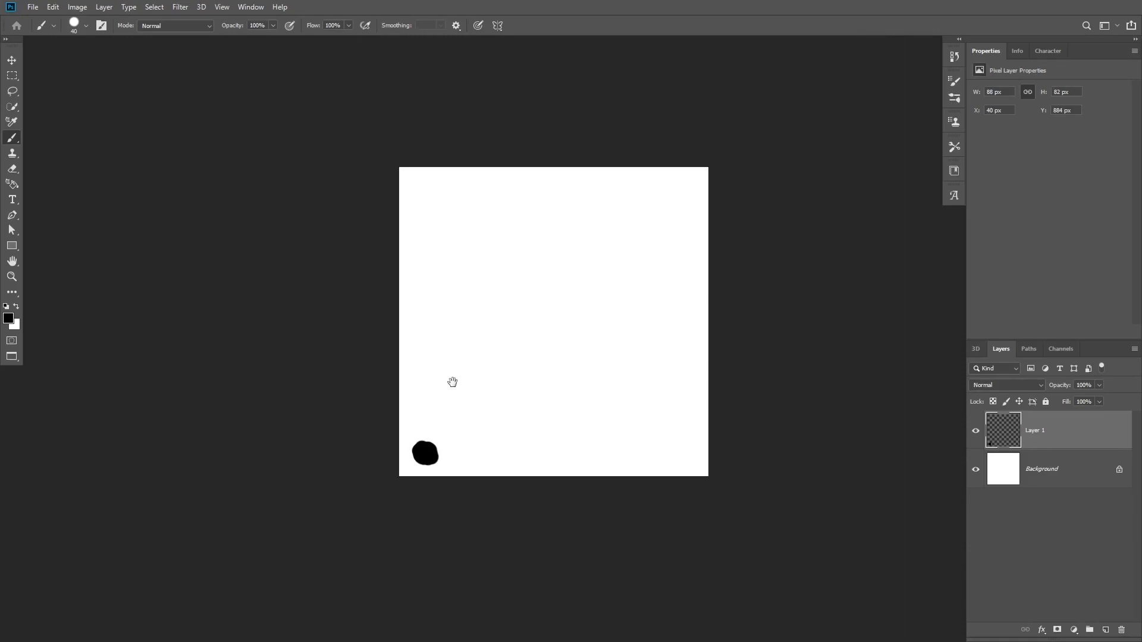
{"action": "mouse_move", "coordinate": [683, 184]}
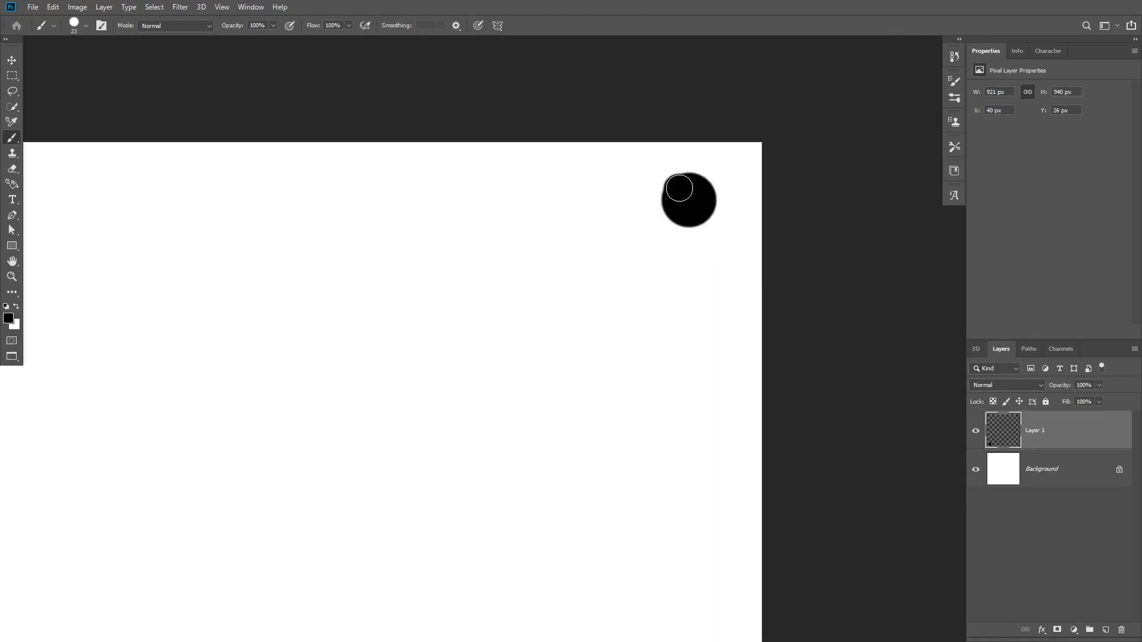
{"action": "left_click_drag", "start_coordinate": [678, 188], "coordinate": [689, 214]}
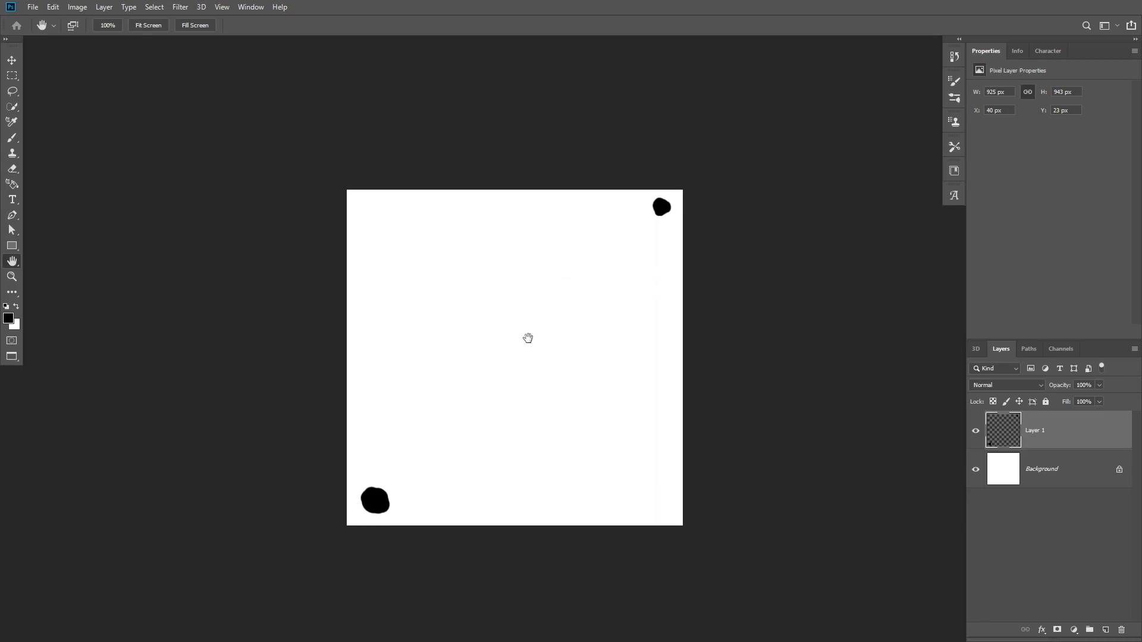
{"action": "mouse_move", "coordinate": [626, 228]}
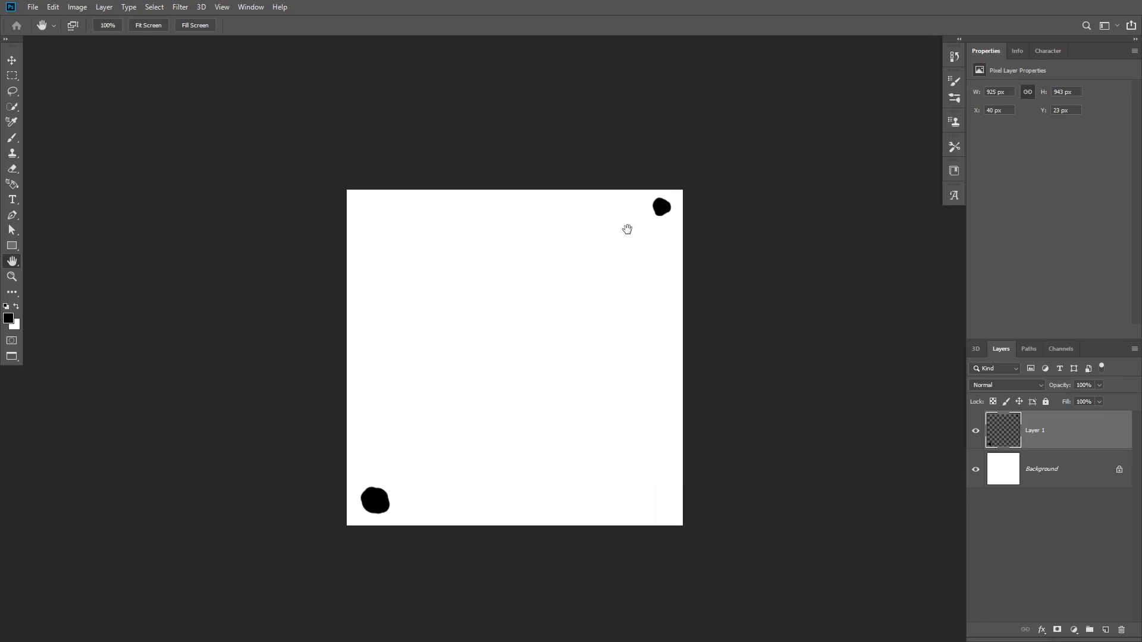
{"action": "mouse_move", "coordinate": [591, 276]}
{"action": "type", "text": "Stars"}
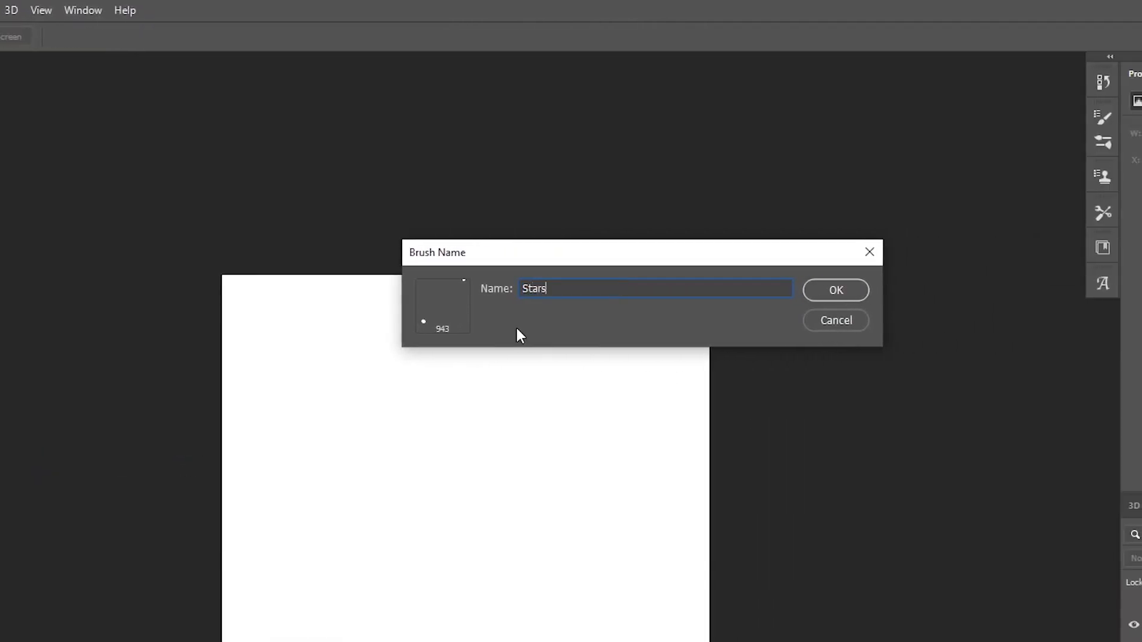
Define the two painted dots as a brush preset named 'Stars'.
{"action": "left_click", "coordinate": [834, 289]}
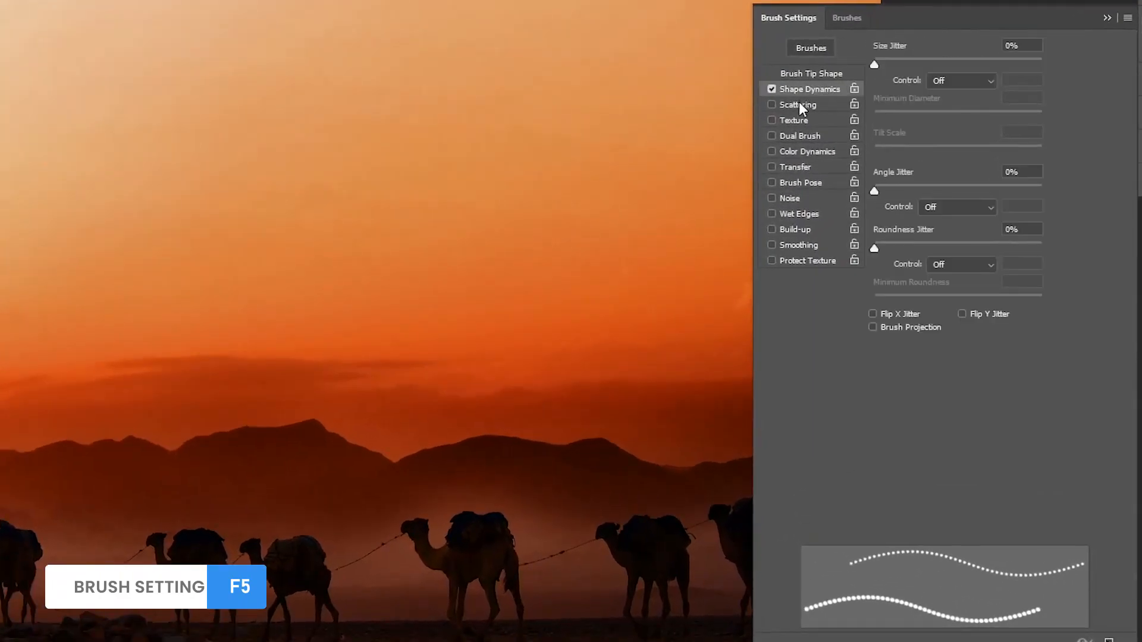
Set Shape Dynamics: size jitter 91%, angle jitter 43%, roundness jitter 30%, Flip X and Flip Y on.
{"action": "left_click_drag", "start_coordinate": [873, 64], "coordinate": [980, 64]}
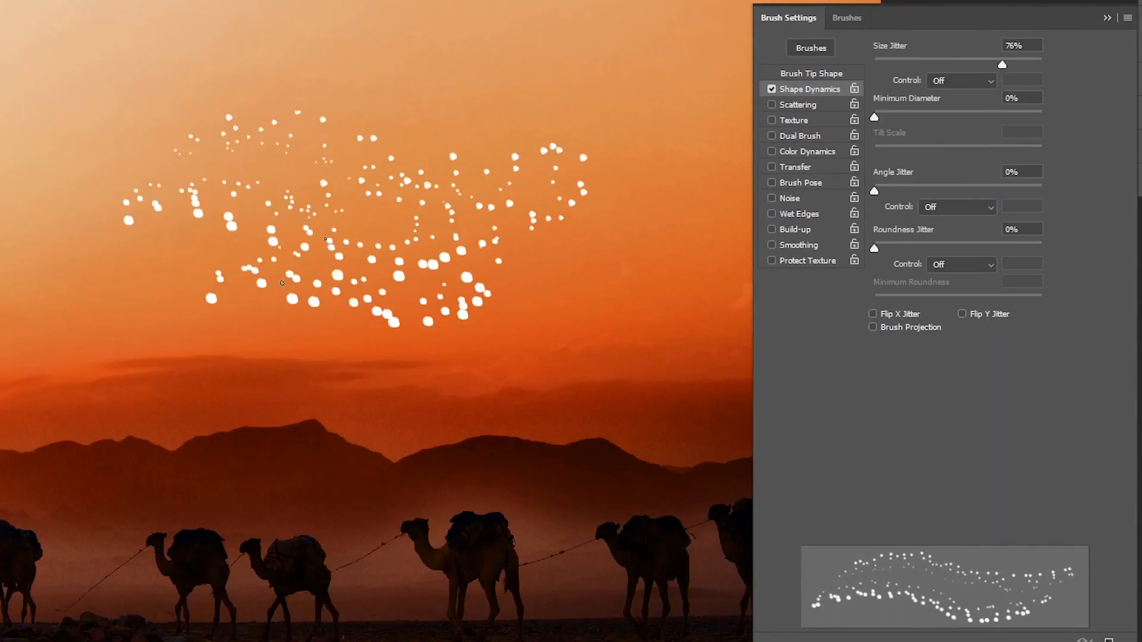
{"action": "left_click_drag", "start_coordinate": [1002, 65], "coordinate": [1025, 64]}
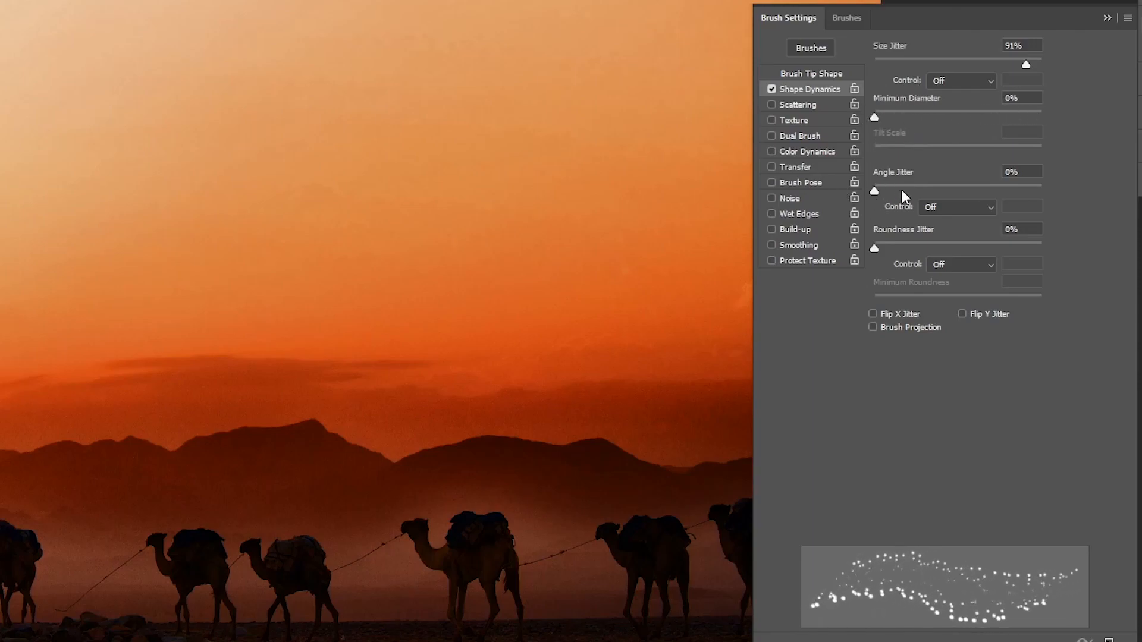
{"action": "left_click_drag", "start_coordinate": [874, 191], "coordinate": [941, 191]}
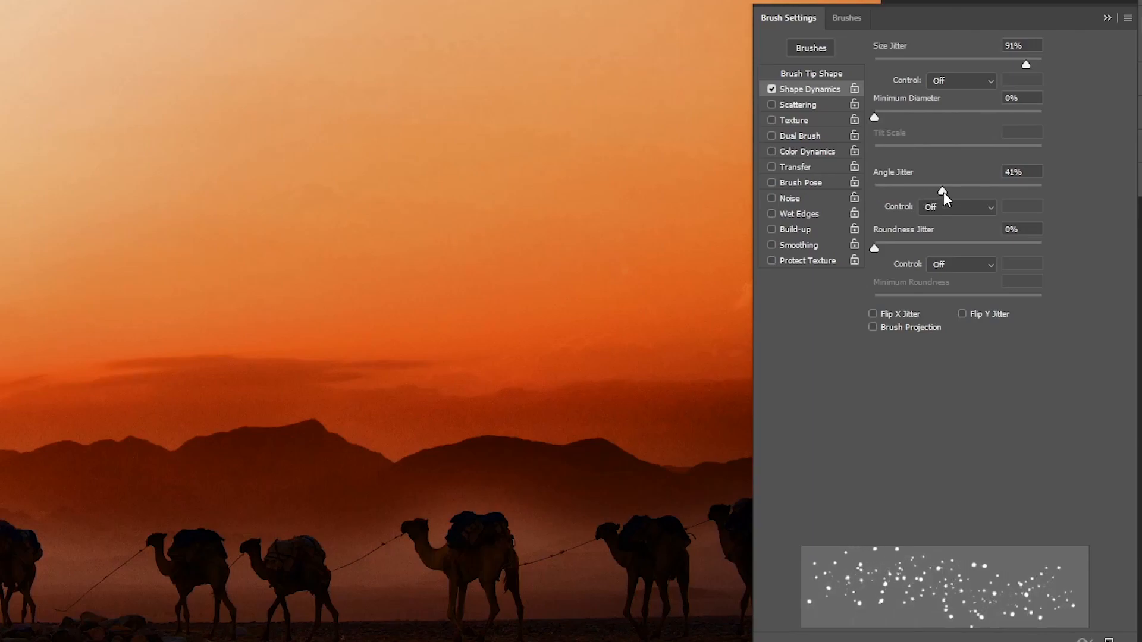
{"action": "left_click_drag", "start_coordinate": [942, 191], "coordinate": [947, 190]}
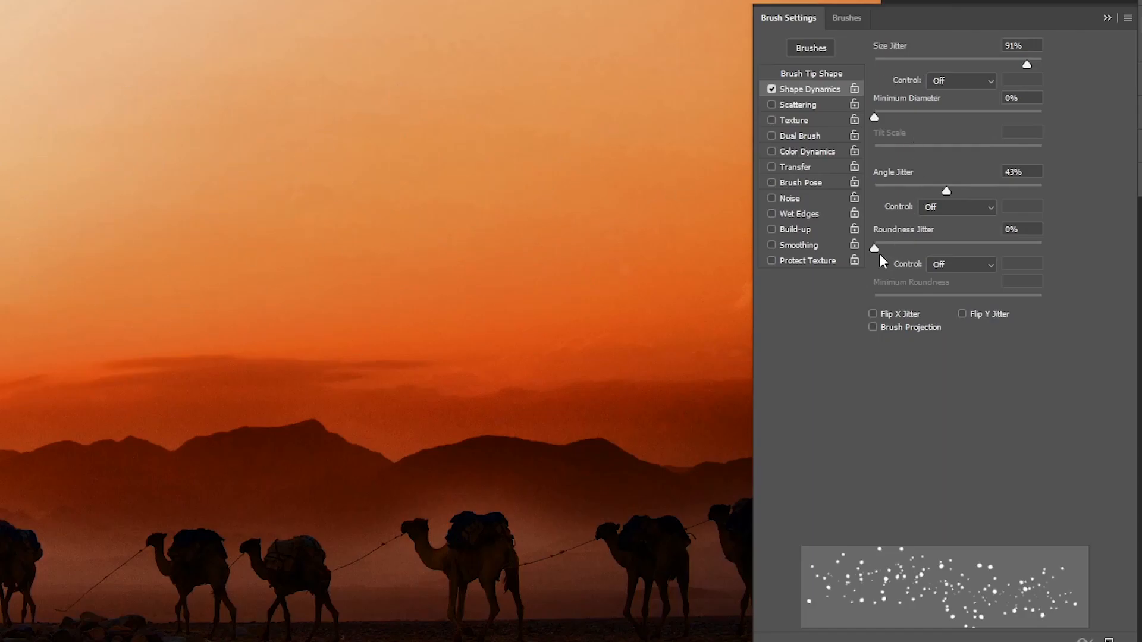
{"action": "left_click_drag", "start_coordinate": [874, 249], "coordinate": [924, 249]}
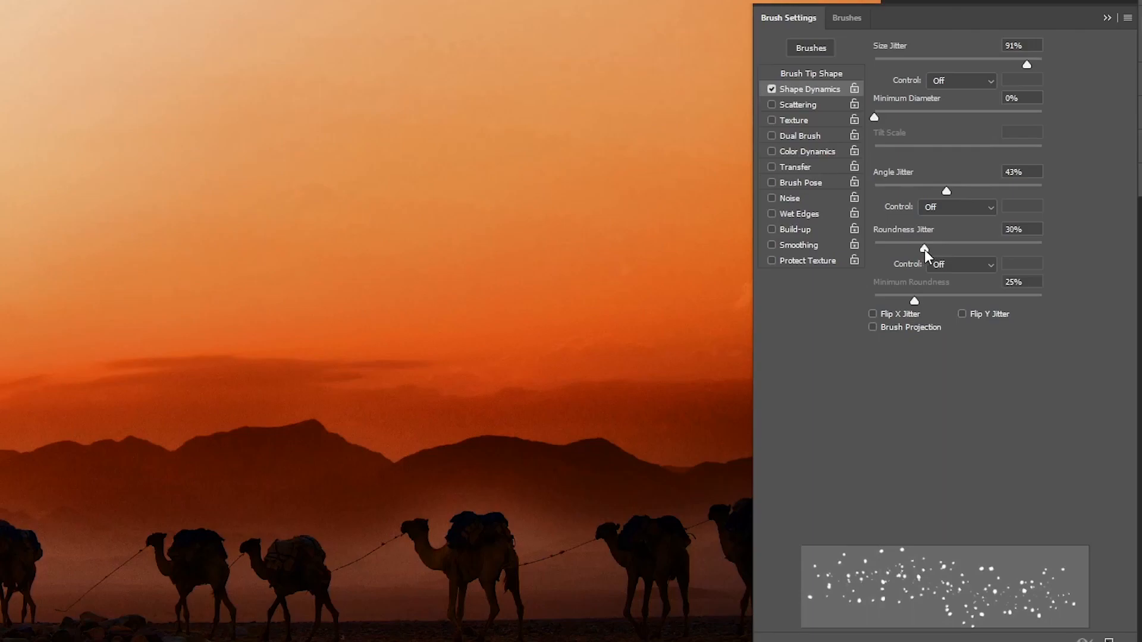
{"action": "left_click", "coordinate": [873, 313]}
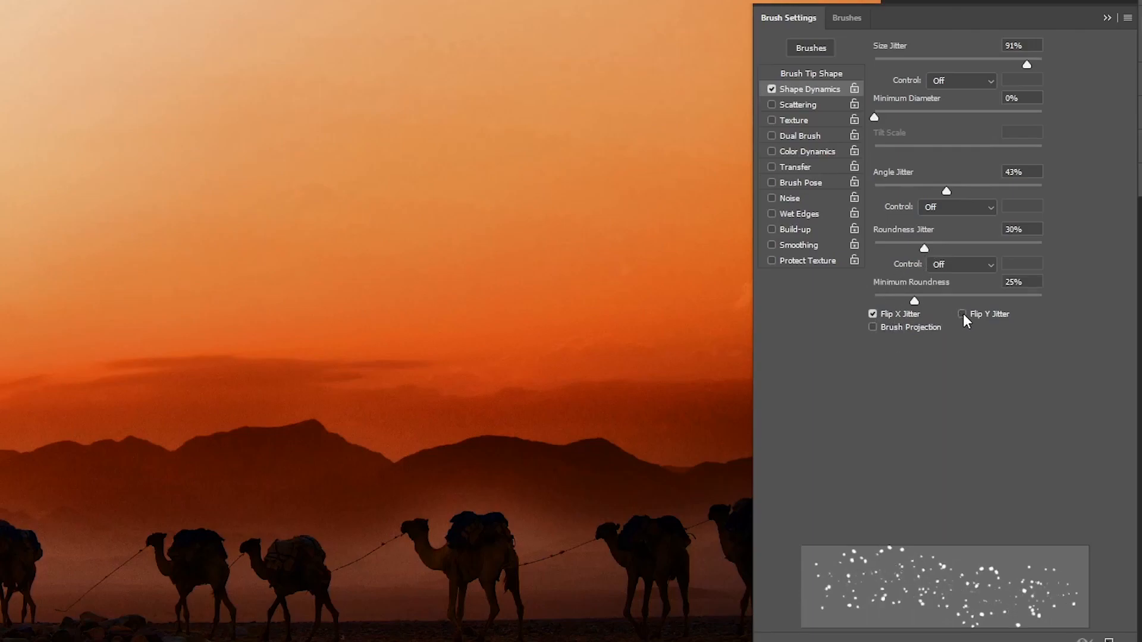
{"action": "left_click", "coordinate": [962, 314]}
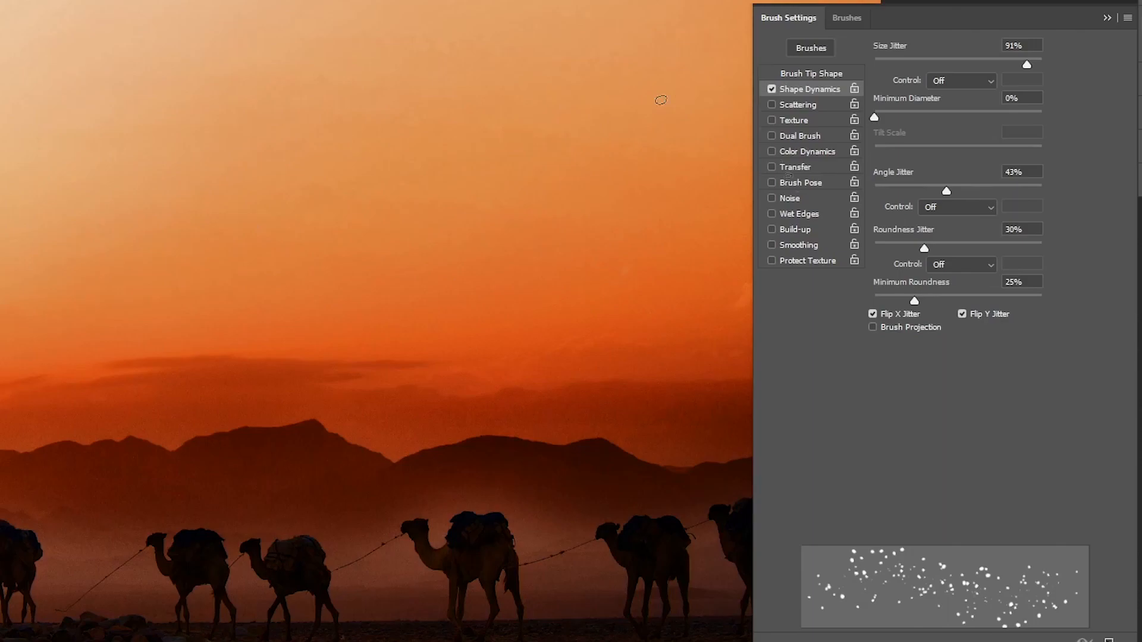
Enable Scattering at about 946% on both axes and raise brush tip spacing.
{"action": "left_click", "coordinate": [797, 104]}
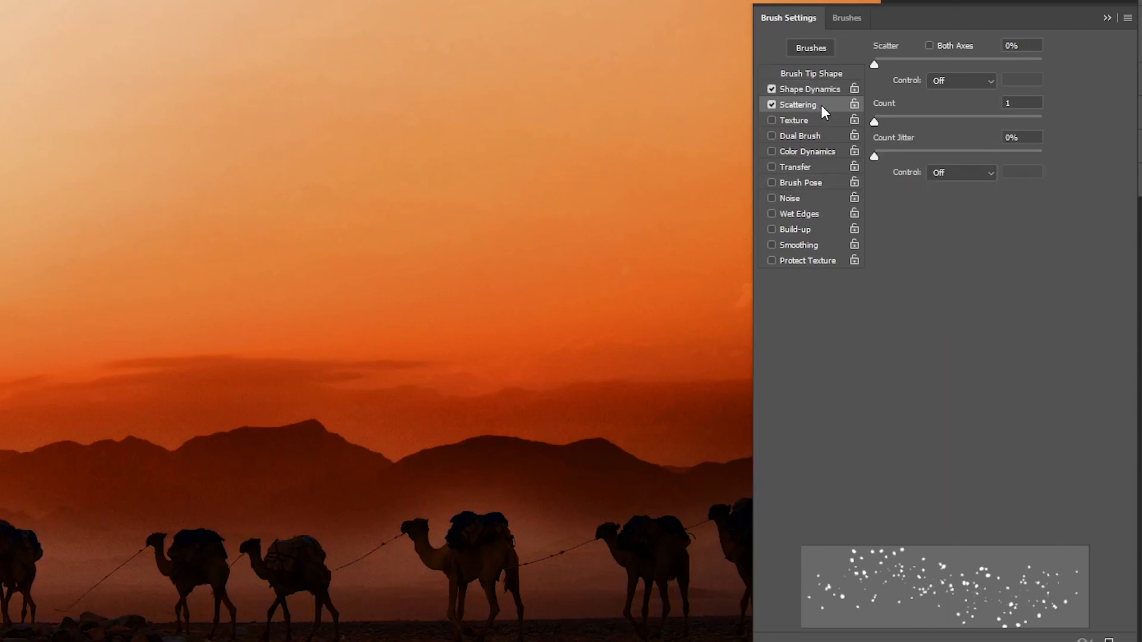
{"action": "left_click_drag", "start_coordinate": [873, 57], "coordinate": [961, 57]}
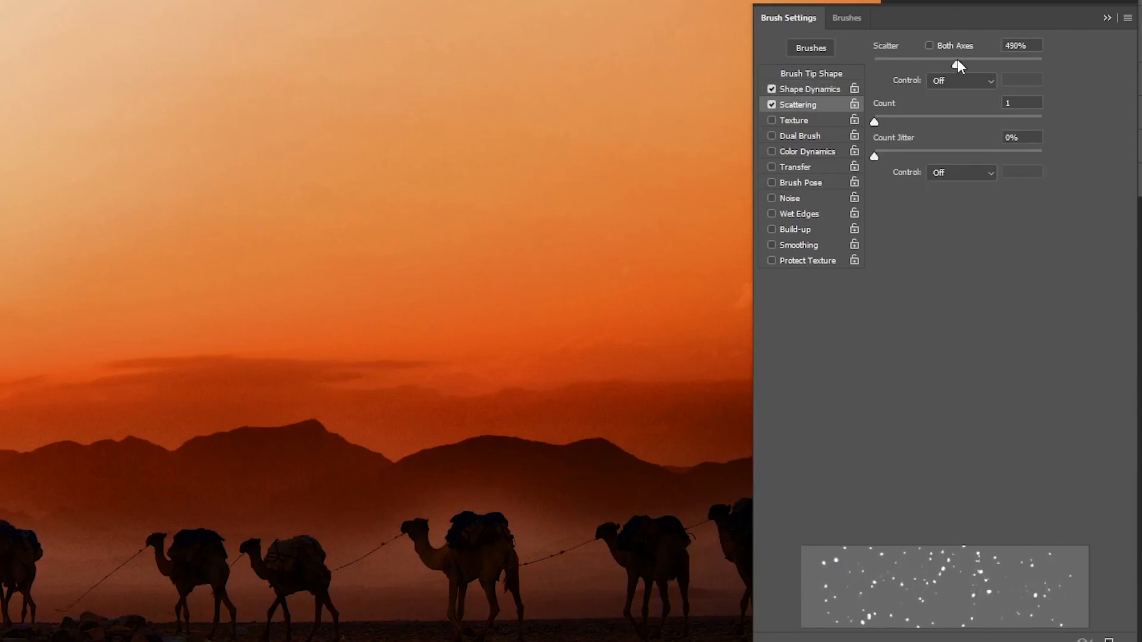
{"action": "left_click_drag", "start_coordinate": [947, 58], "coordinate": [961, 65]}
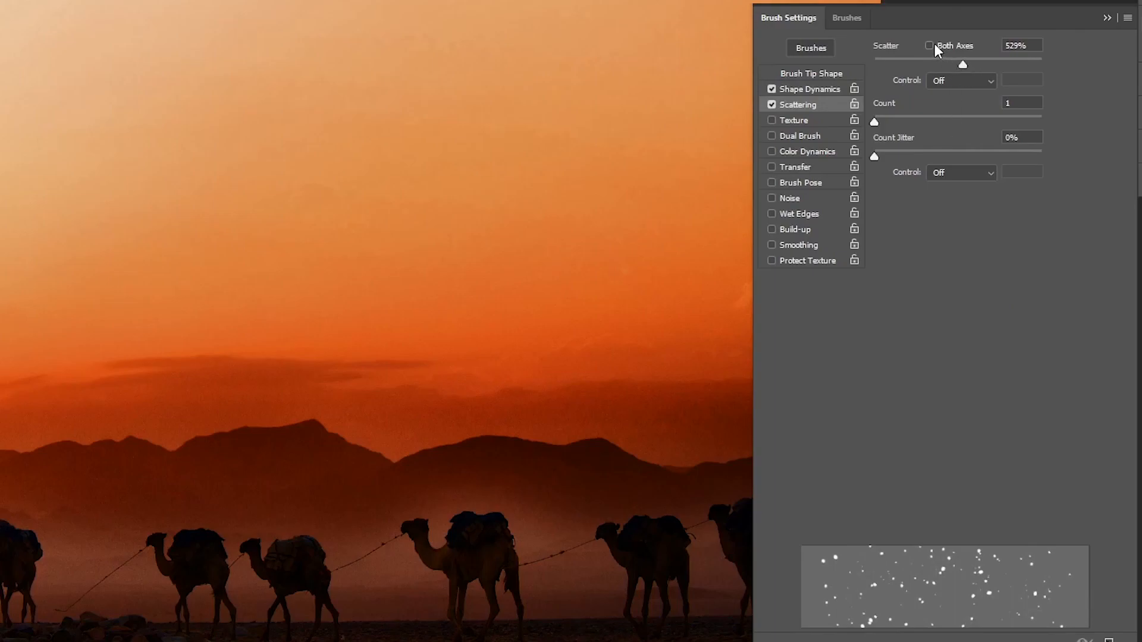
{"action": "left_click", "coordinate": [929, 45]}
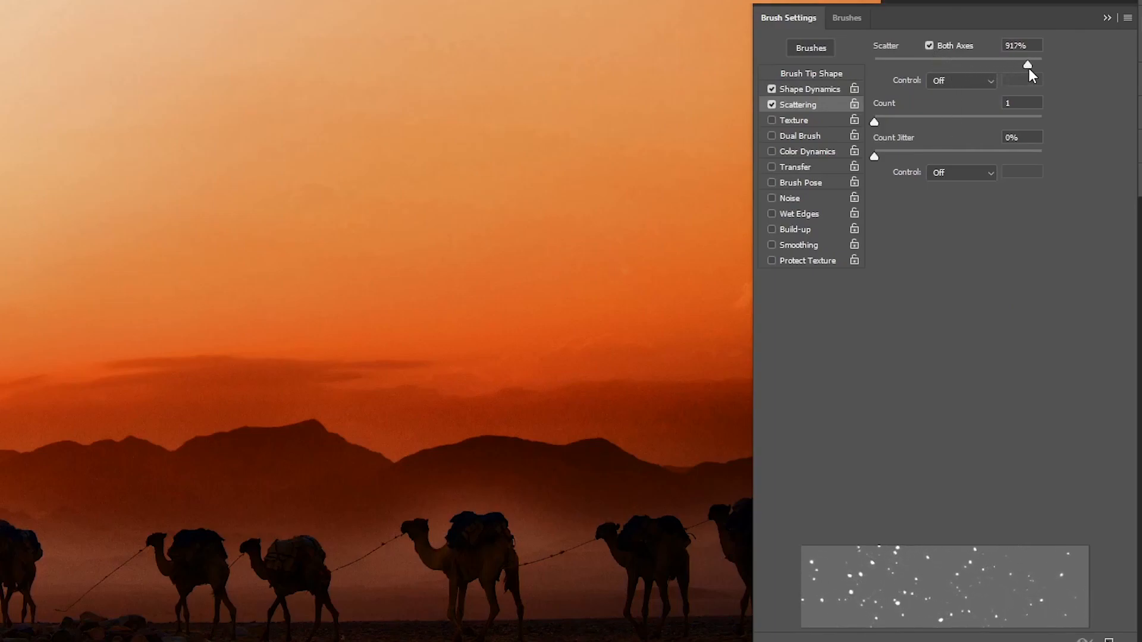
{"action": "left_click_drag", "start_coordinate": [1027, 65], "coordinate": [1032, 65]}
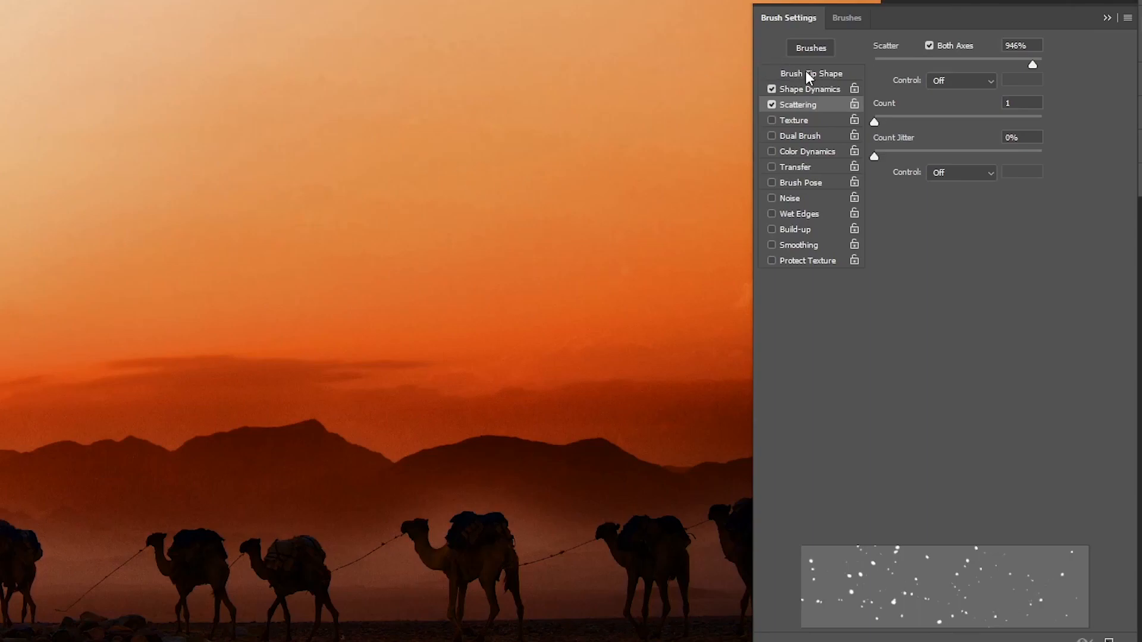
{"action": "left_click", "coordinate": [811, 73]}
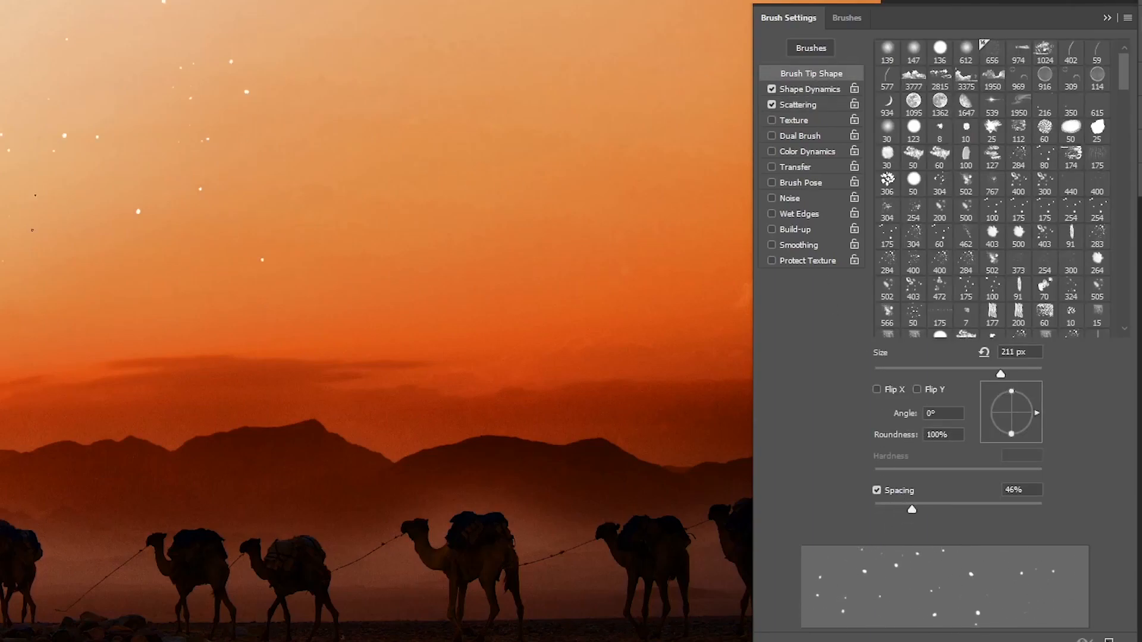
{"action": "left_click_drag", "start_coordinate": [911, 509], "coordinate": [935, 508]}
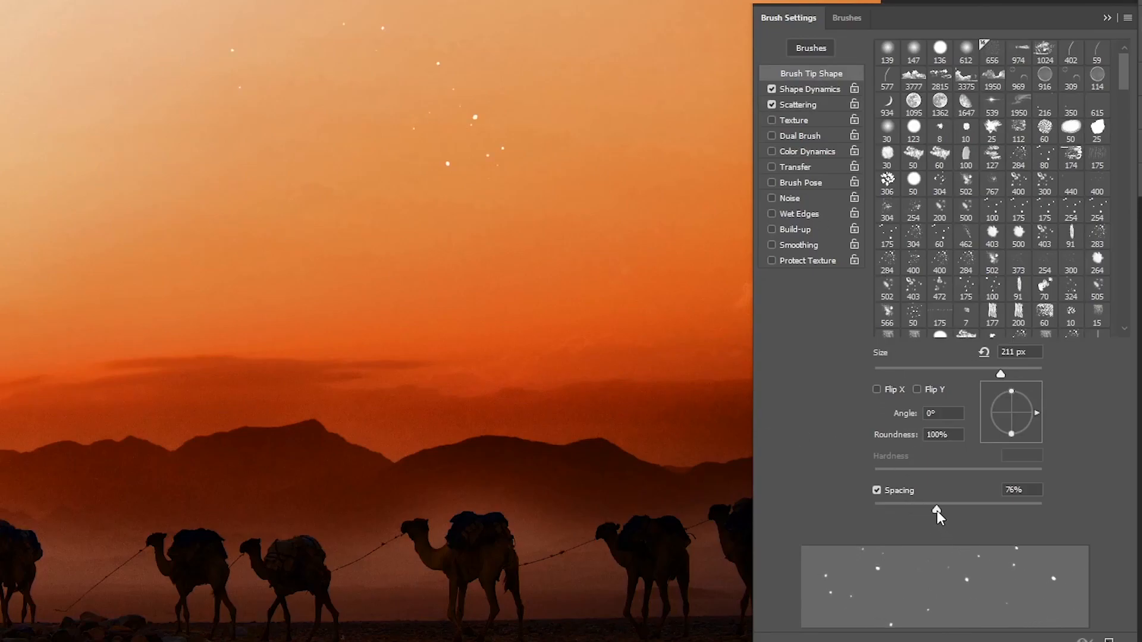
Turn on Color Dynamics with Apply Per Tip, 50% foreground/background jitter, 18% saturation jitter.
{"action": "left_click", "coordinate": [806, 150]}
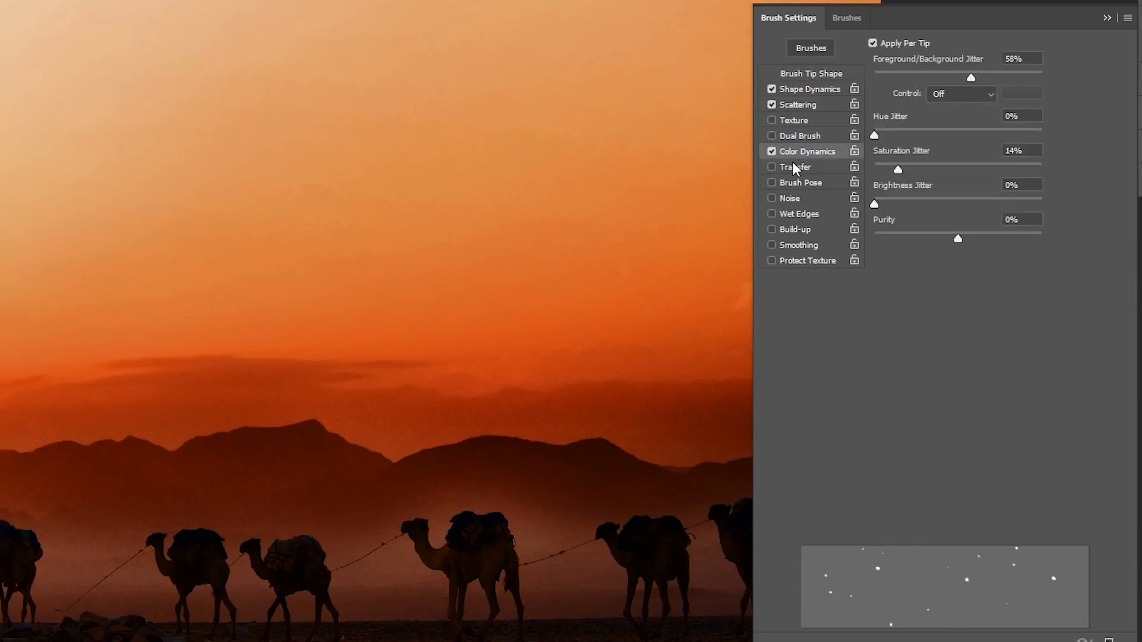
{"action": "mouse_move", "coordinate": [797, 139]}
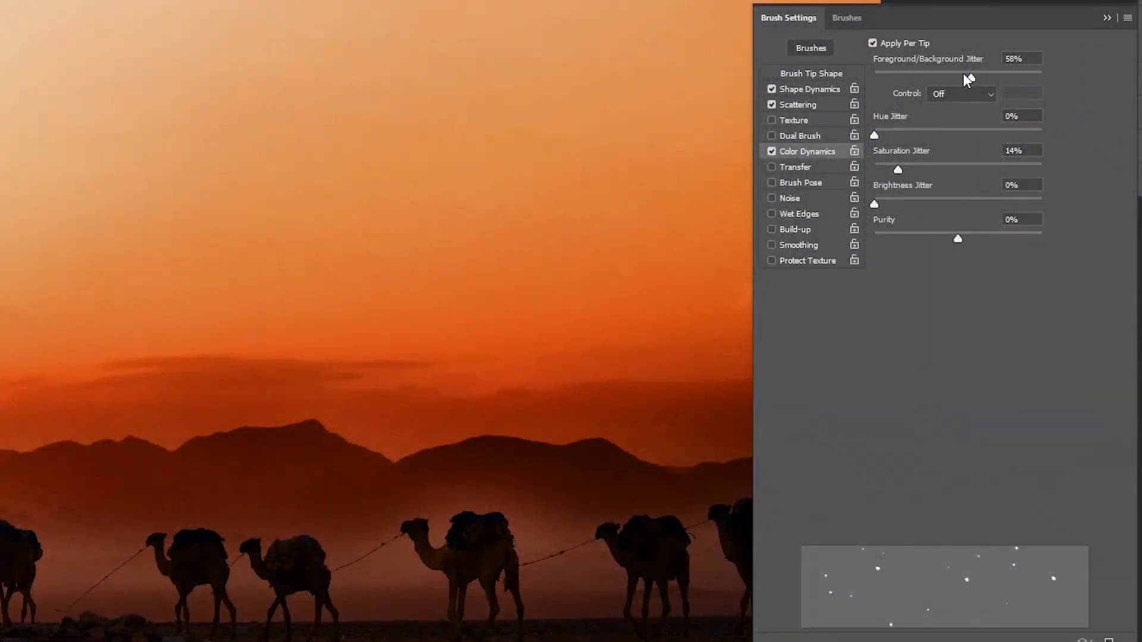
{"action": "left_click_drag", "start_coordinate": [969, 72], "coordinate": [992, 73]}
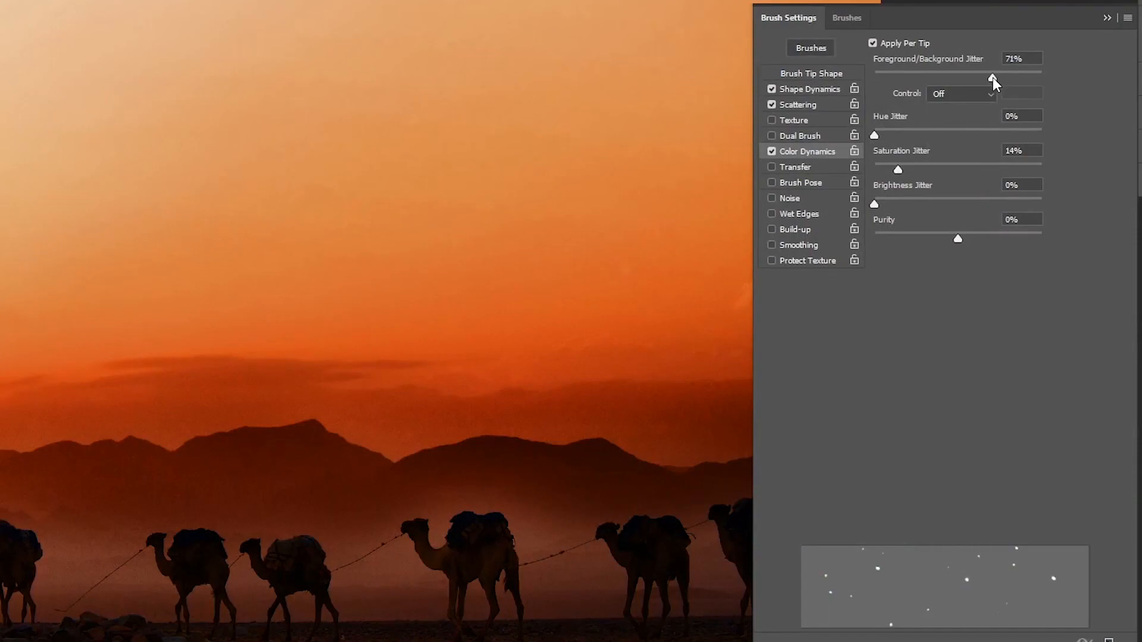
{"action": "left_click", "coordinate": [872, 42]}
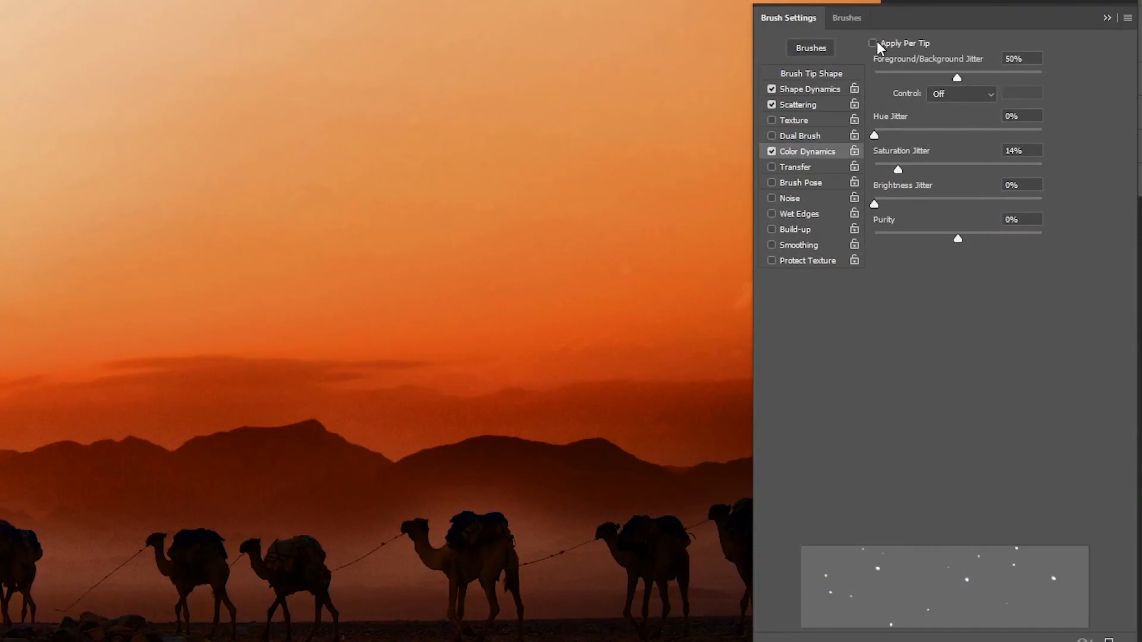
{"action": "left_click", "coordinate": [873, 43]}
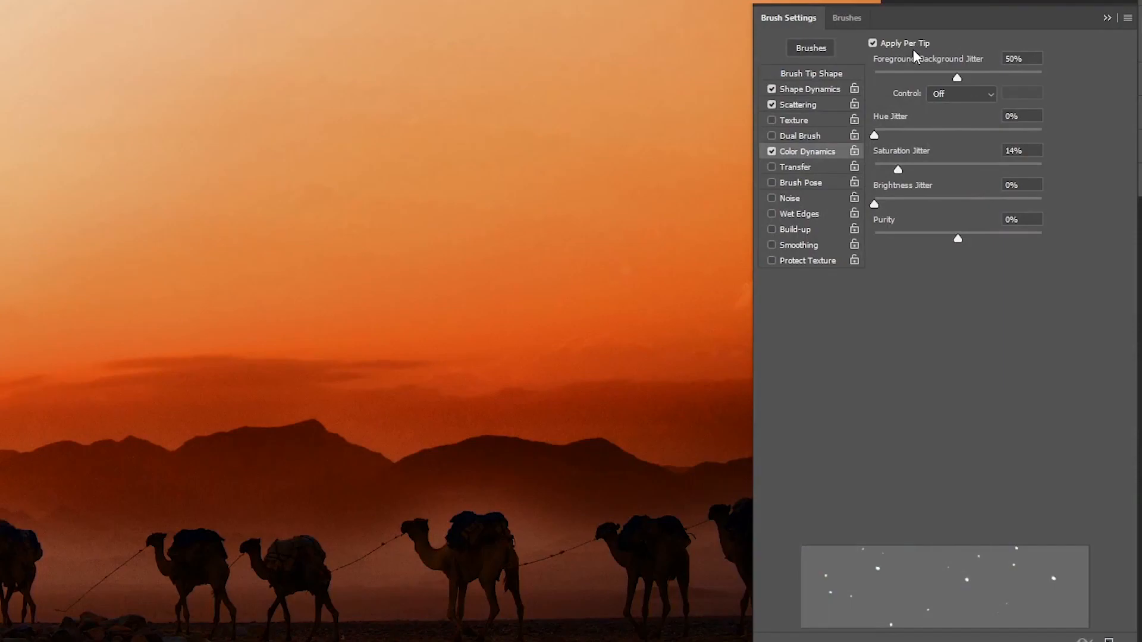
{"action": "mouse_move", "coordinate": [877, 153]}
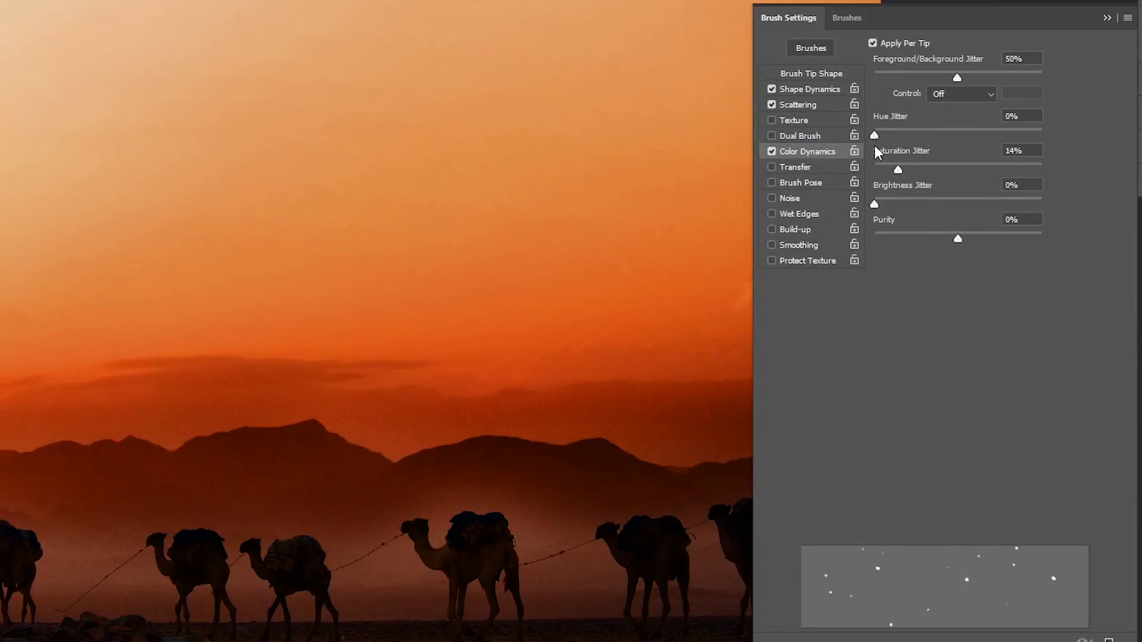
{"action": "left_click_drag", "start_coordinate": [898, 169], "coordinate": [905, 169]}
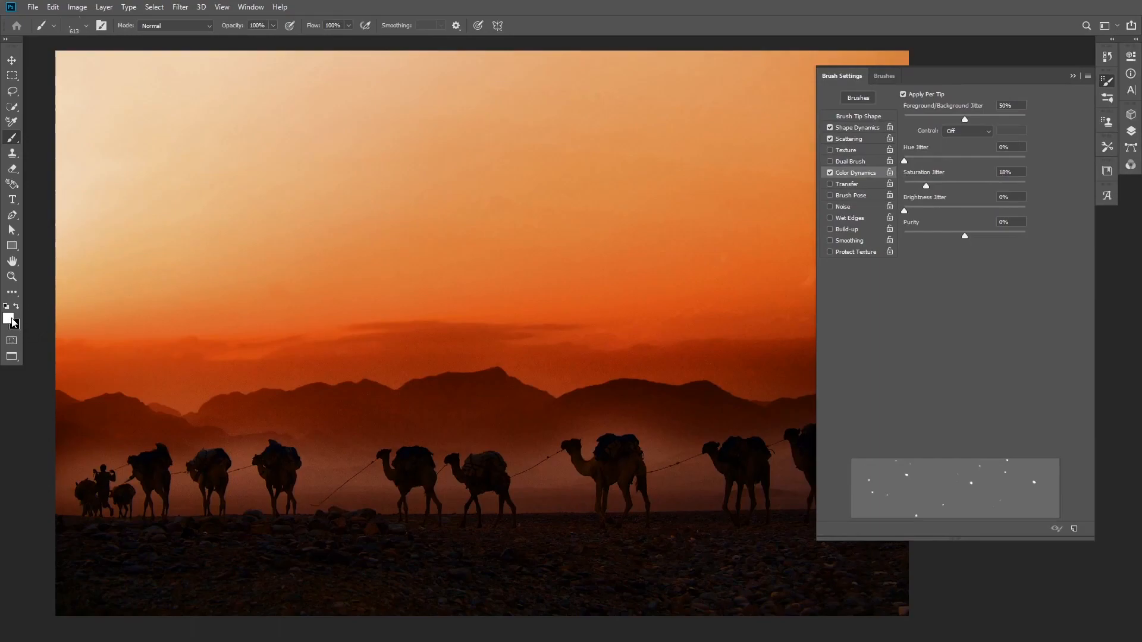
Set the foreground colour to #ffd394.
{"action": "left_click", "coordinate": [9, 318]}
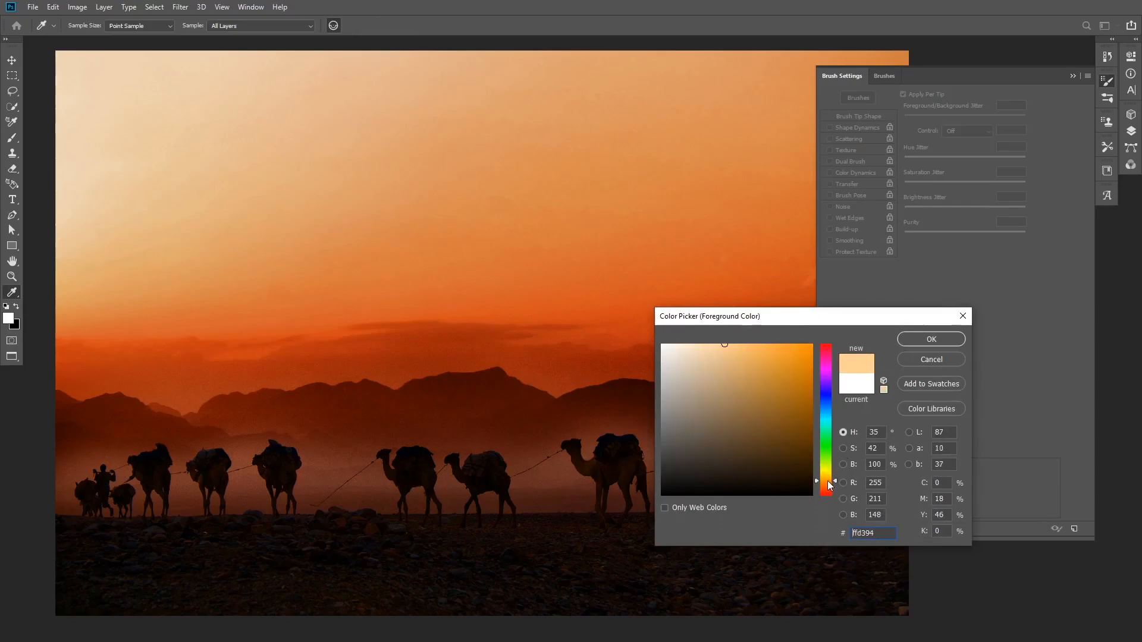
{"action": "left_click", "coordinate": [930, 338]}
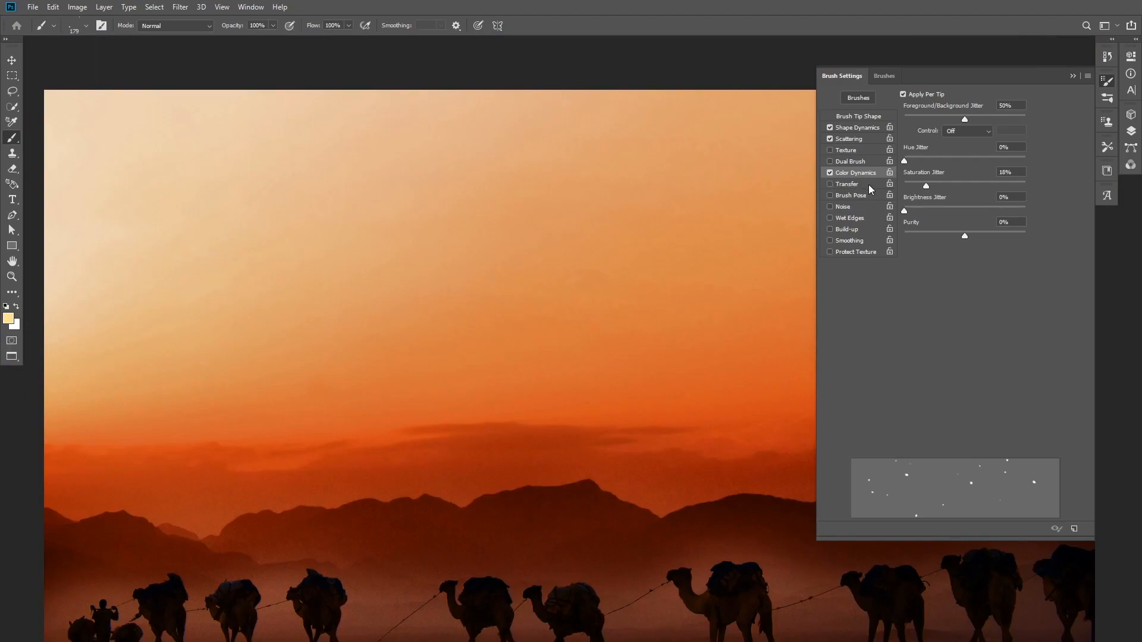
{"action": "left_click", "coordinate": [846, 184]}
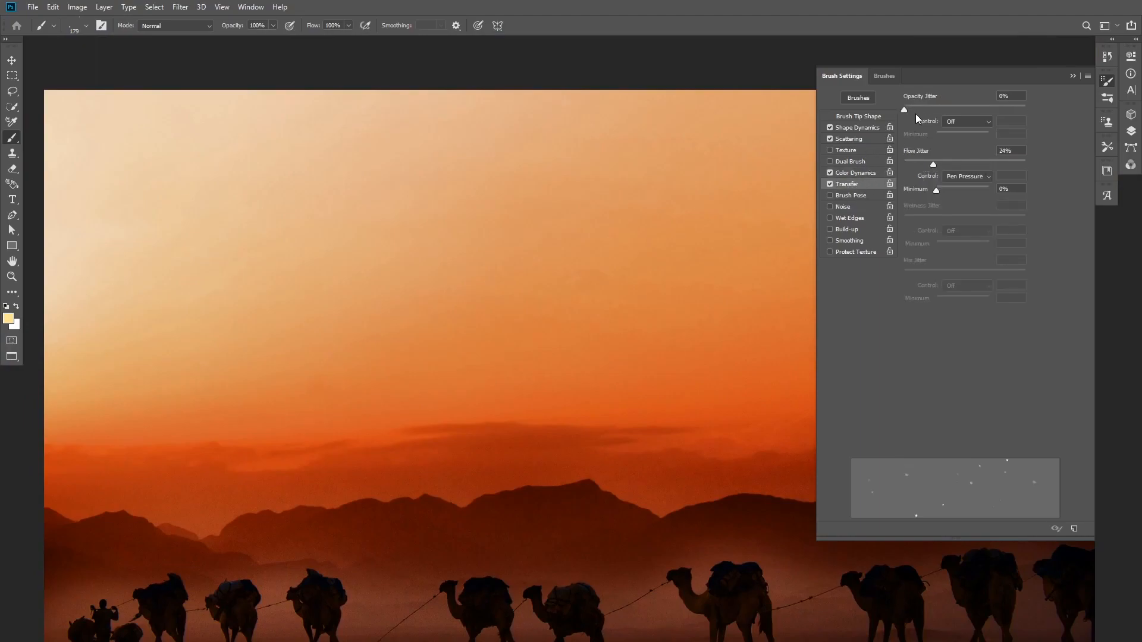
{"action": "left_click_drag", "start_coordinate": [904, 110], "coordinate": [955, 109]}
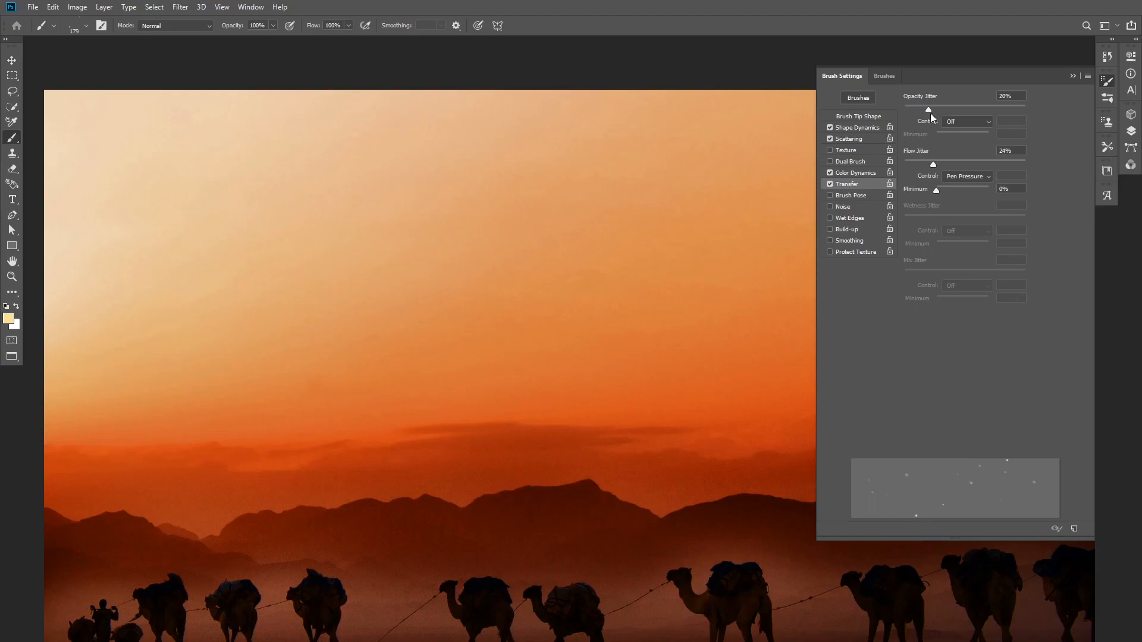
{"action": "left_click_drag", "start_coordinate": [928, 109], "coordinate": [904, 109]}
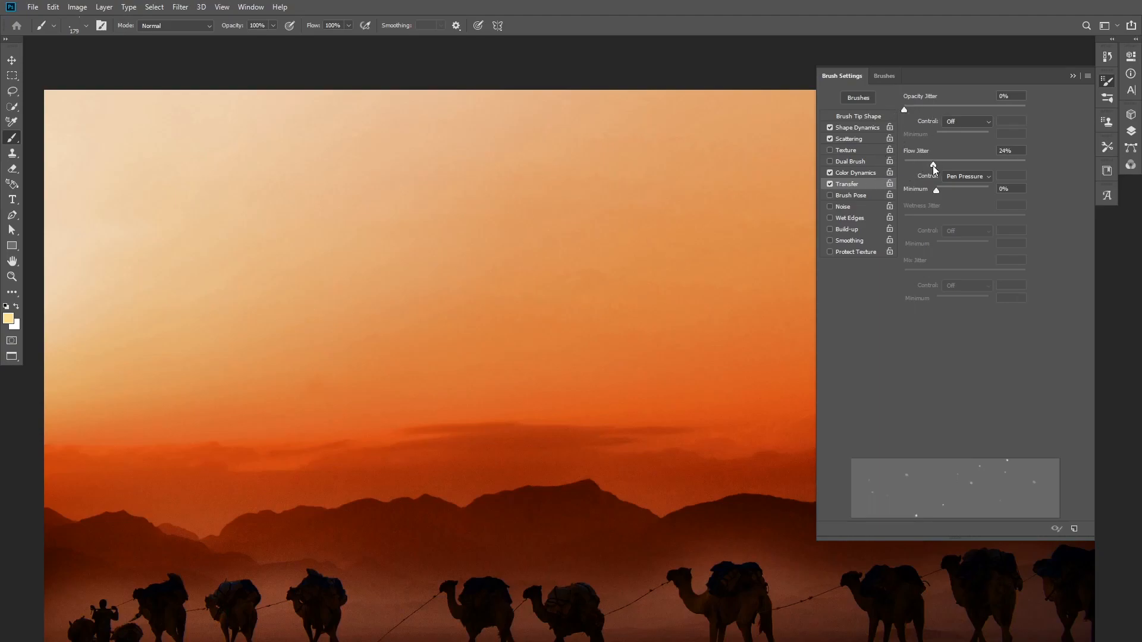
{"action": "left_click", "coordinate": [856, 172]}
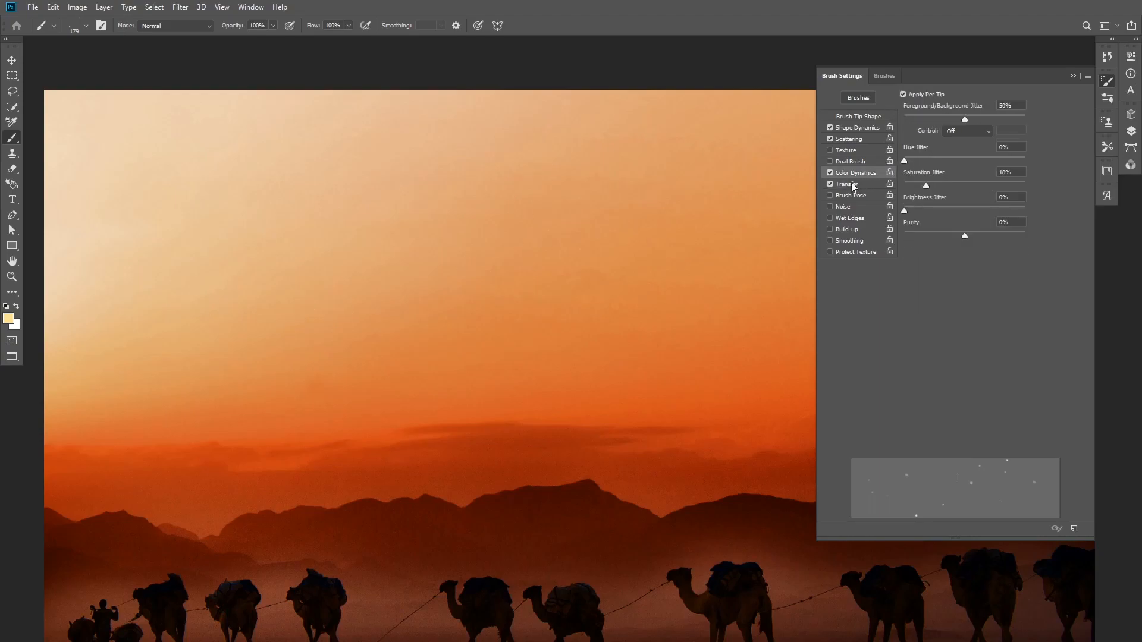
{"action": "left_click", "coordinate": [829, 184]}
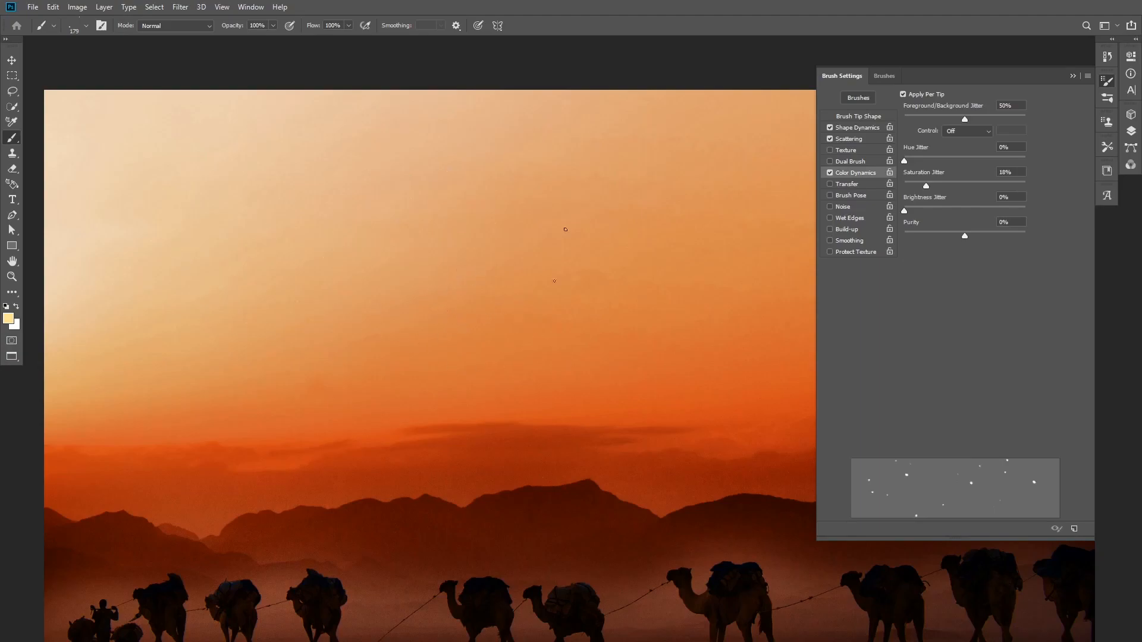
Paint stars across the sky, add Layer 2, and paint more stars on it.
{"action": "left_click", "coordinate": [829, 229]}
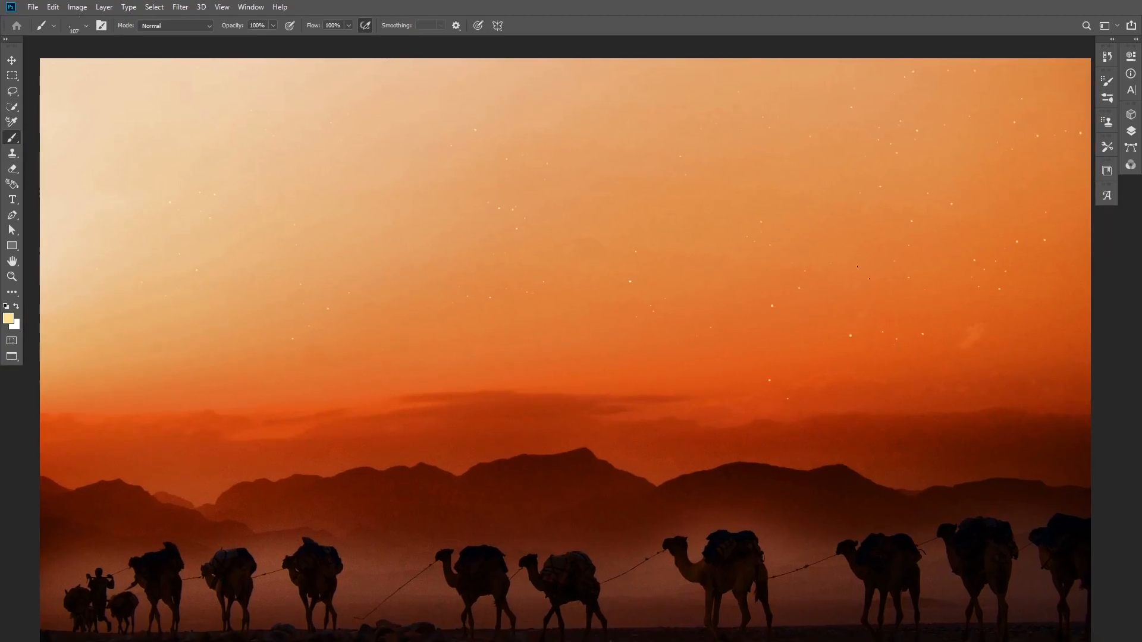
{"action": "left_click", "coordinate": [766, 250]}
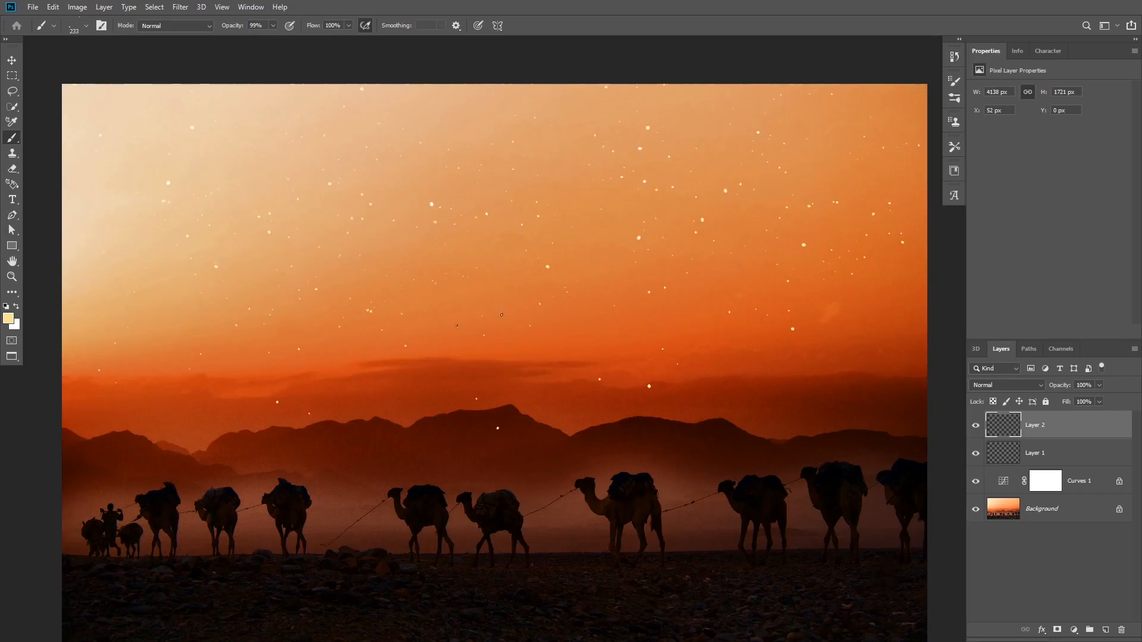
{"action": "left_click", "coordinate": [1035, 452]}
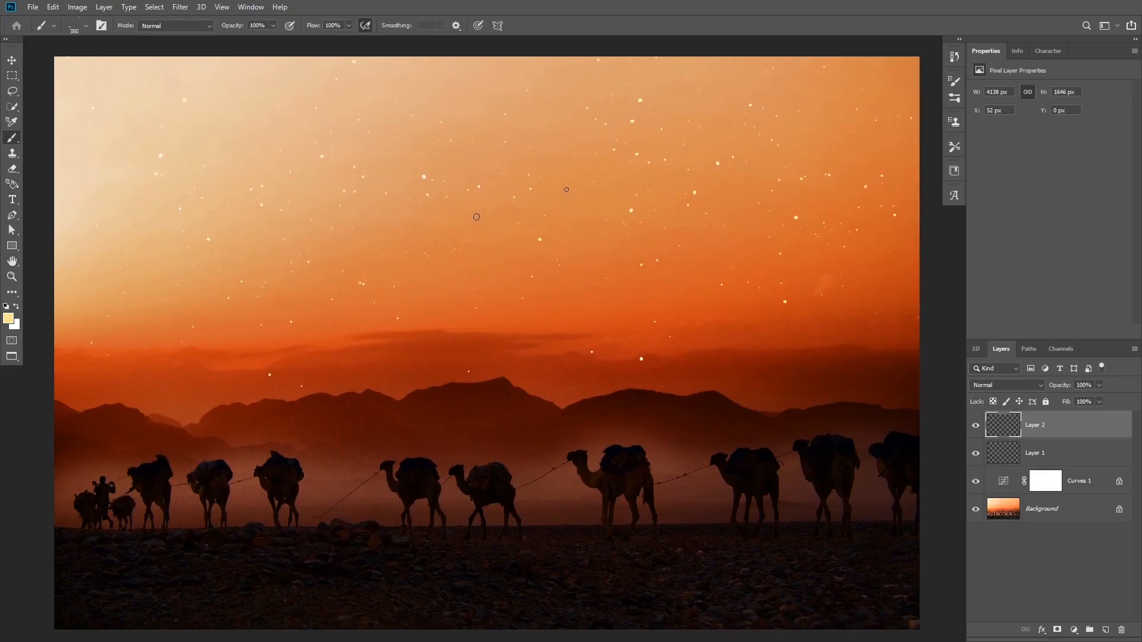
{"action": "left_click", "coordinate": [953, 80]}
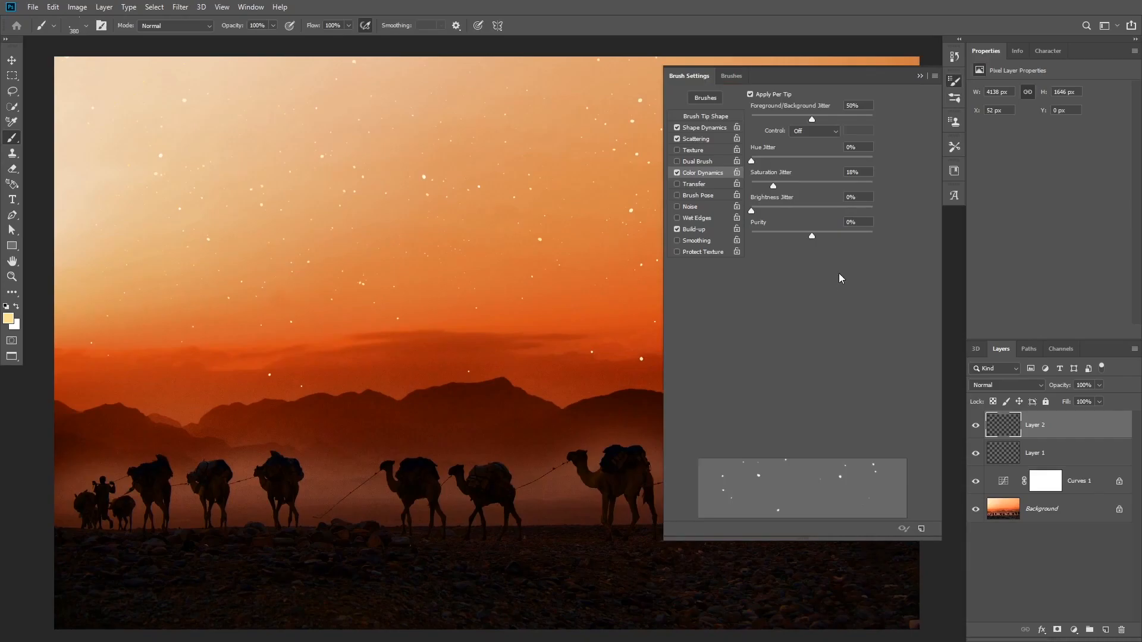
Save the tuned brush from the Brush Settings menu as new preset 'Stars 2'.
{"action": "left_click", "coordinate": [934, 75]}
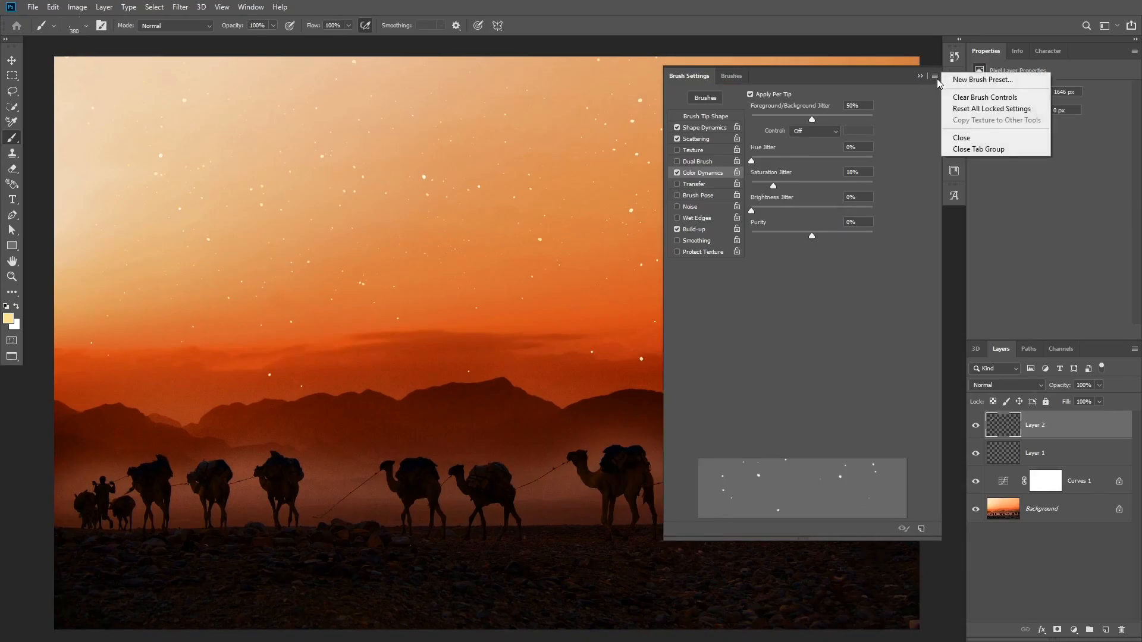
{"action": "left_click", "coordinate": [982, 79]}
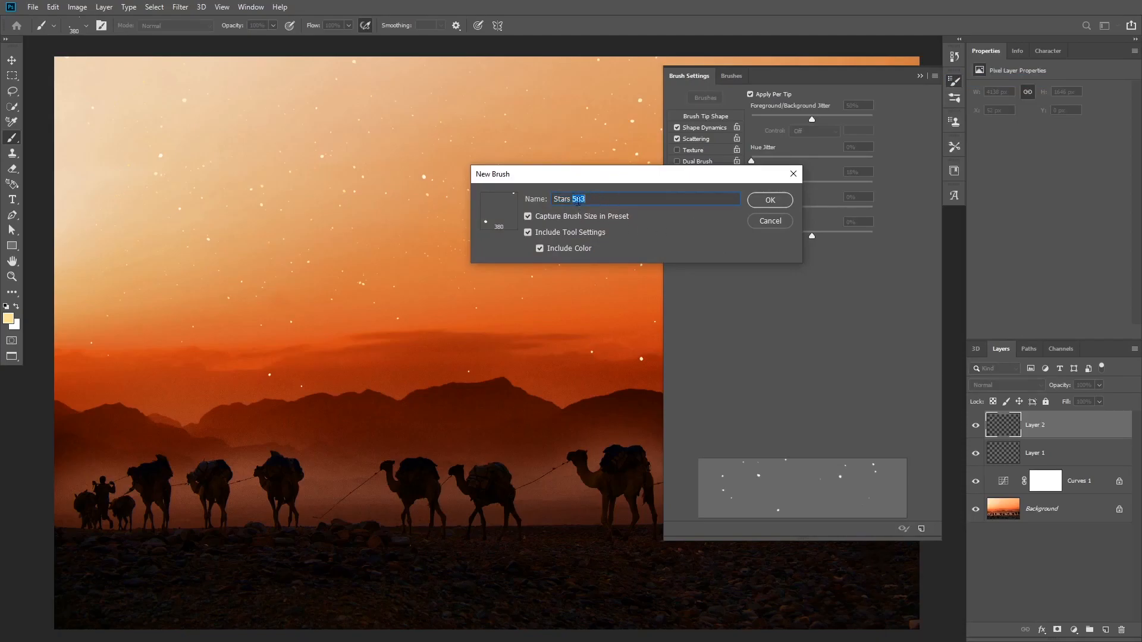
{"action": "type", "text": "Stars 2"}
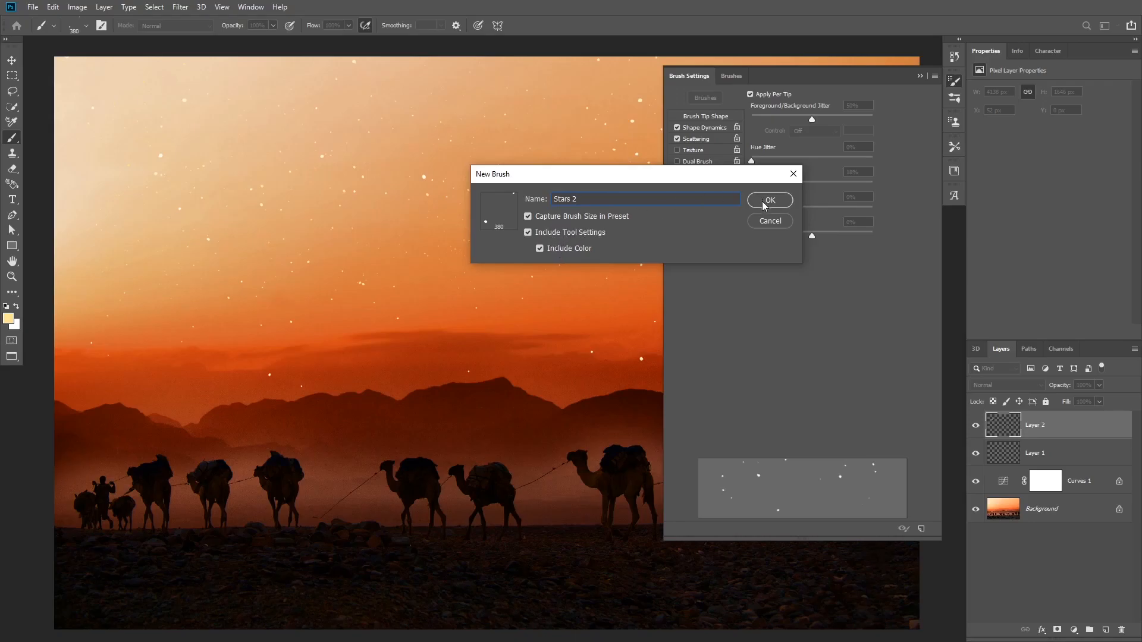
{"action": "left_click", "coordinate": [769, 200]}
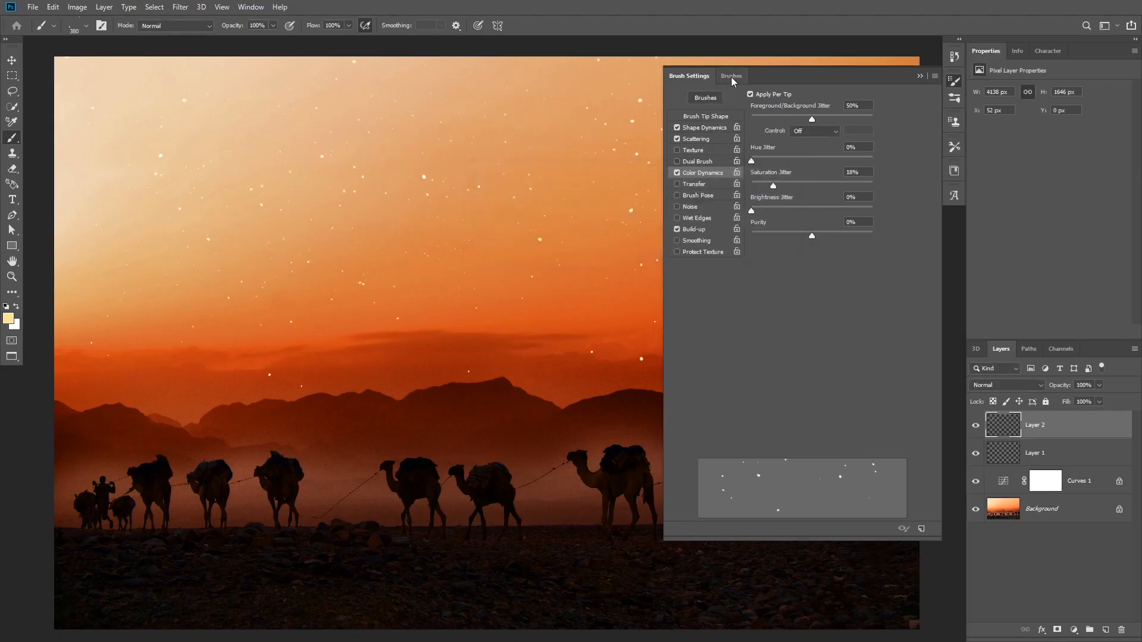
Show the Brushes presets list, where 'Stars 2' appears beside 'Stars'.
{"action": "left_click", "coordinate": [730, 76]}
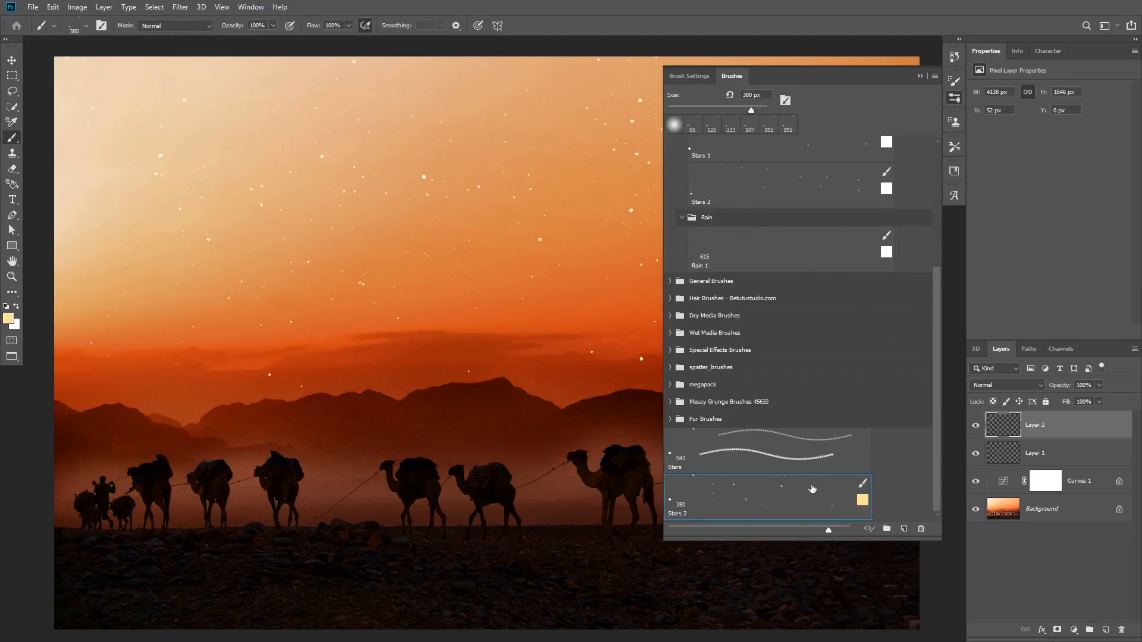
{"action": "mouse_move", "coordinate": [782, 500]}
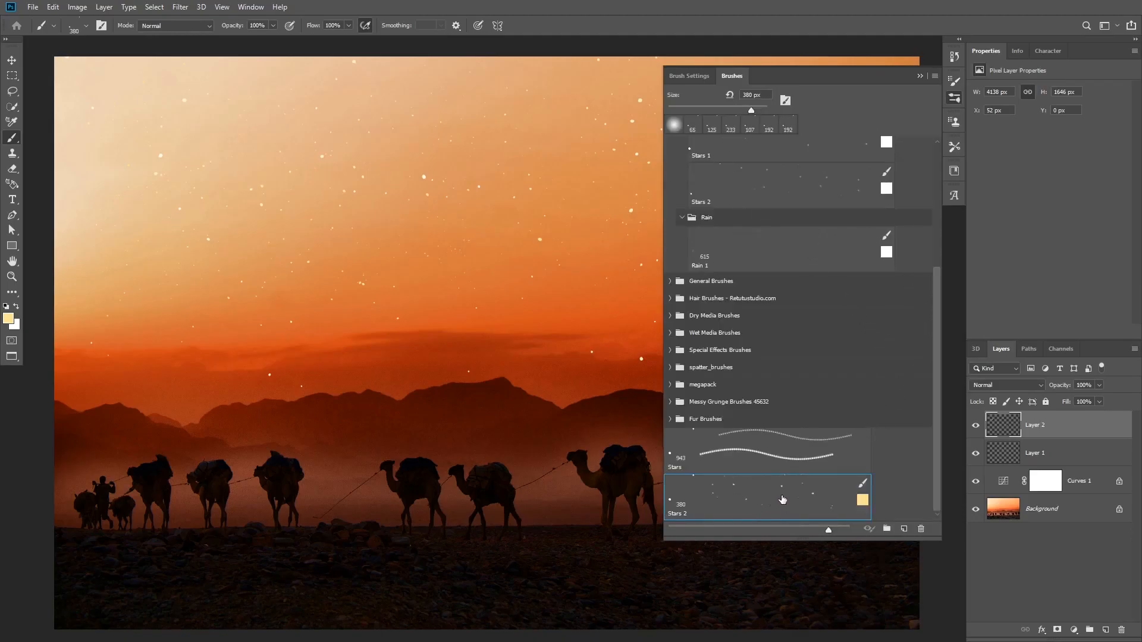